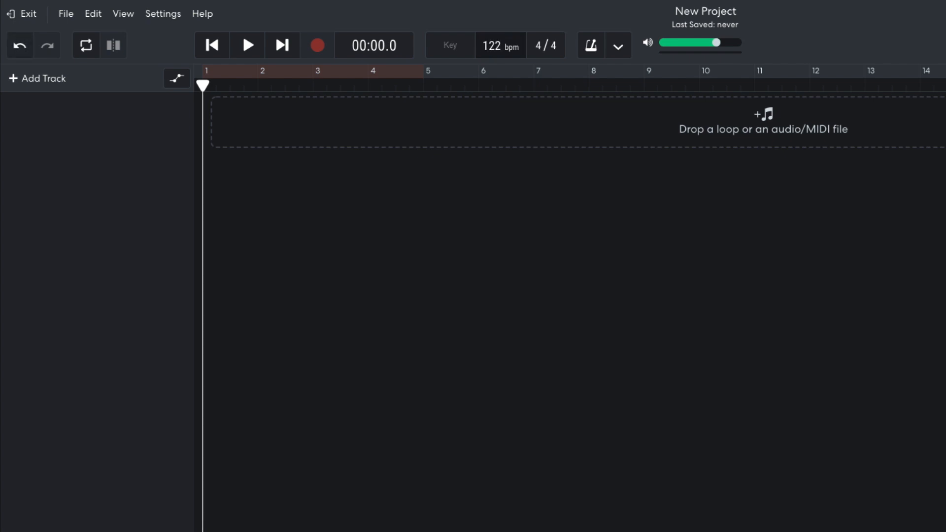
# Switch the project key to D# minor and replace Grand Piano with the Electro Pop Kit drum pads
pyautogui.click(449, 45)
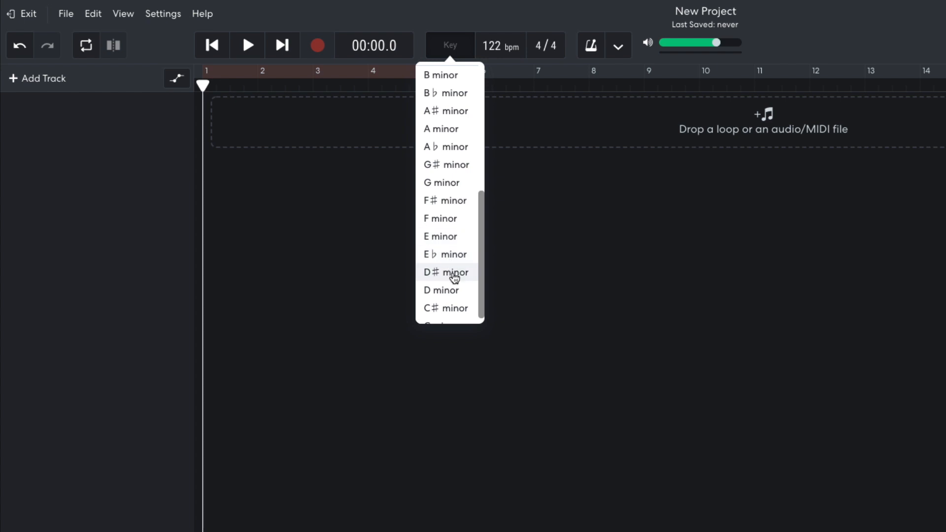
pyautogui.click(449, 272)
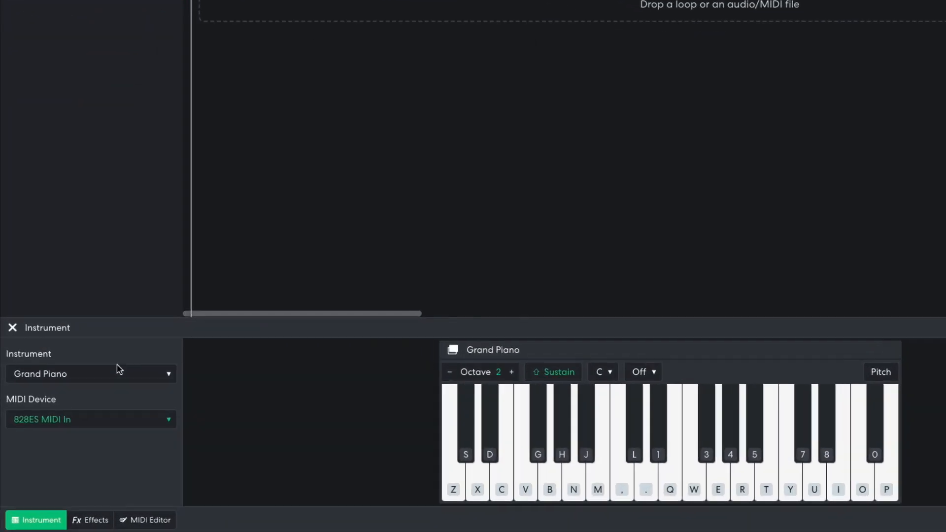
pyautogui.click(91, 373)
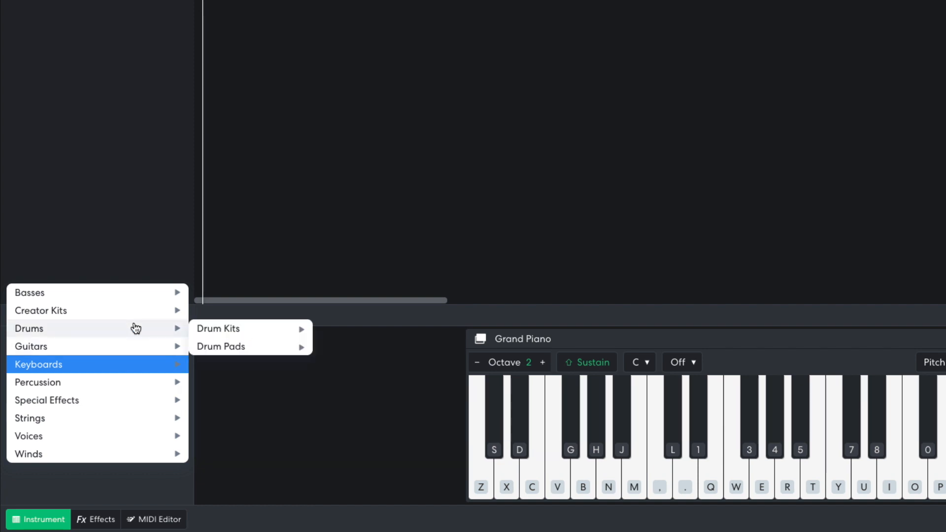
pyautogui.click(218, 328)
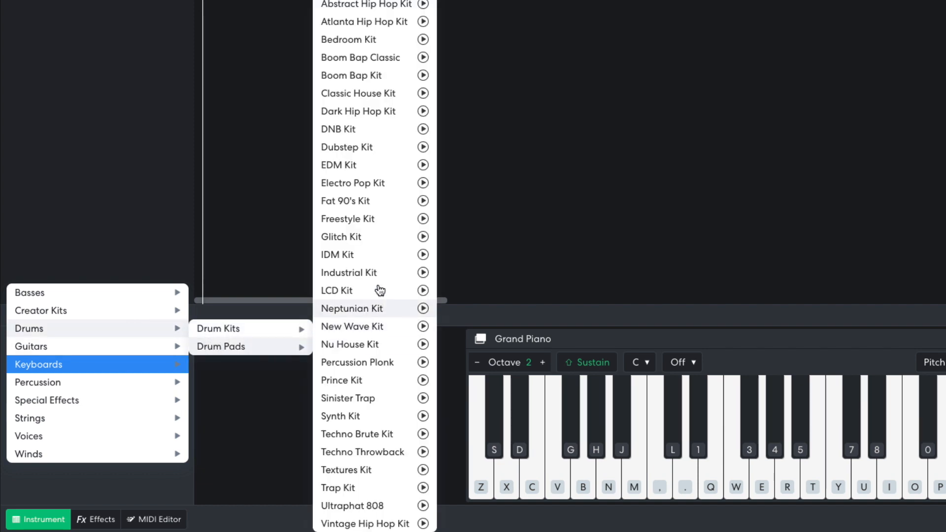
pyautogui.click(352, 182)
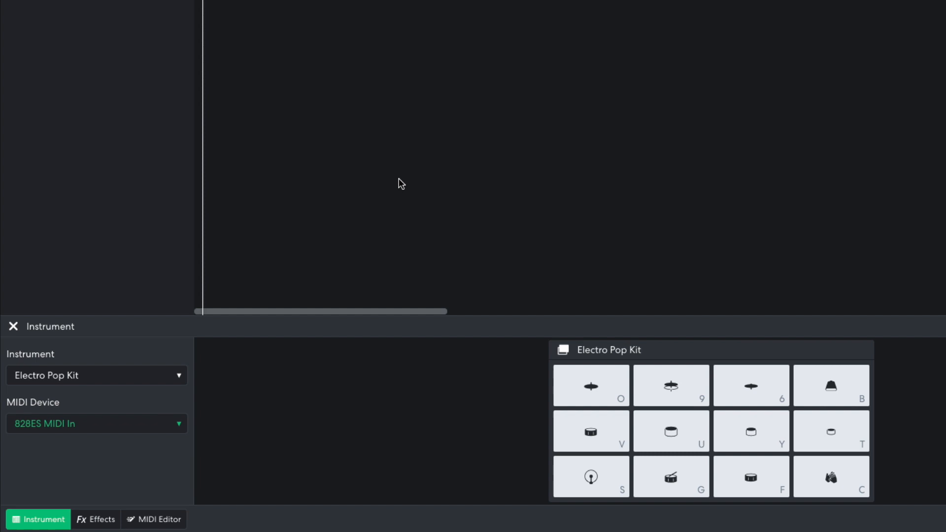
# Program kick hits and a snare on beat 2 into the Drums 1 MIDI grid
pyautogui.click(159, 519)
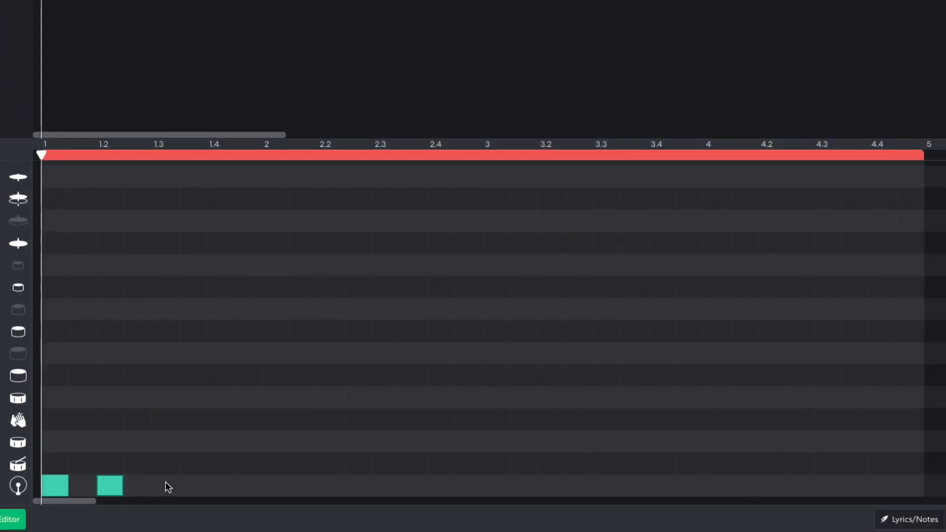
pyautogui.click(220, 486)
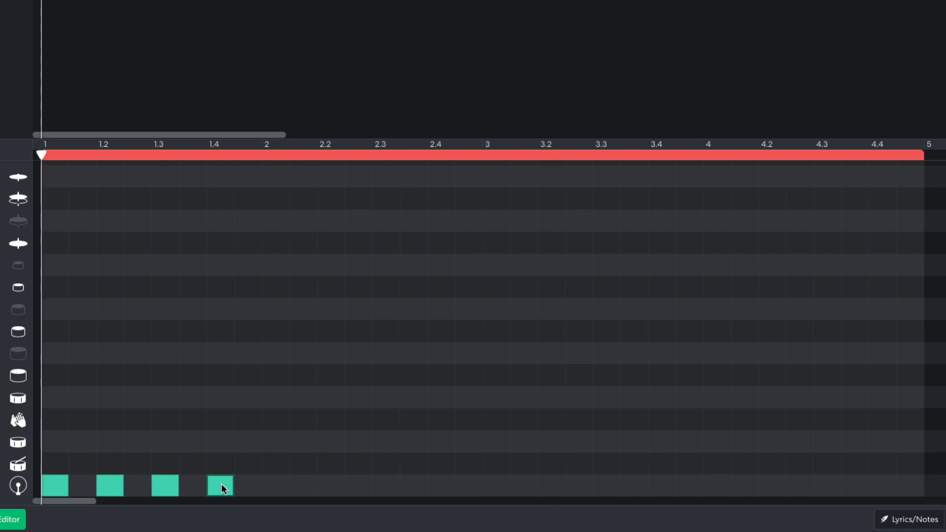
pyautogui.click(110, 441)
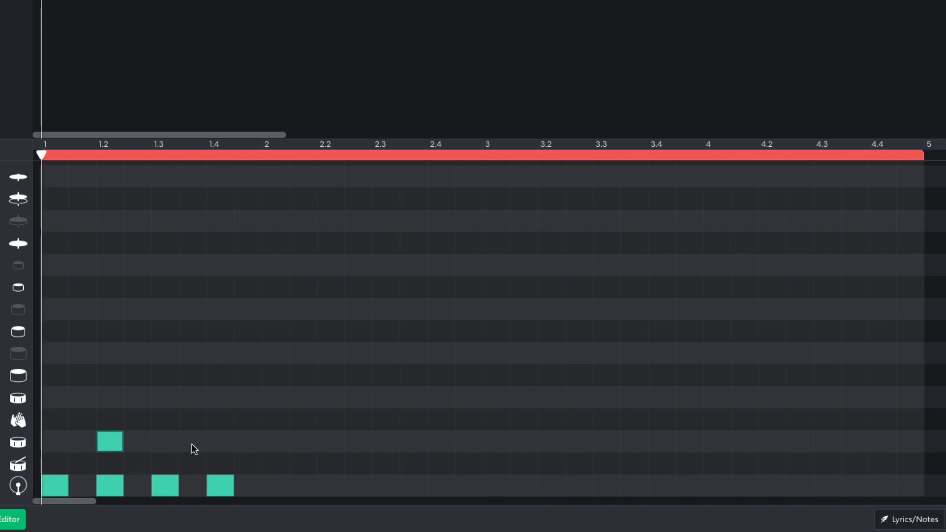
pyautogui.click(220, 441)
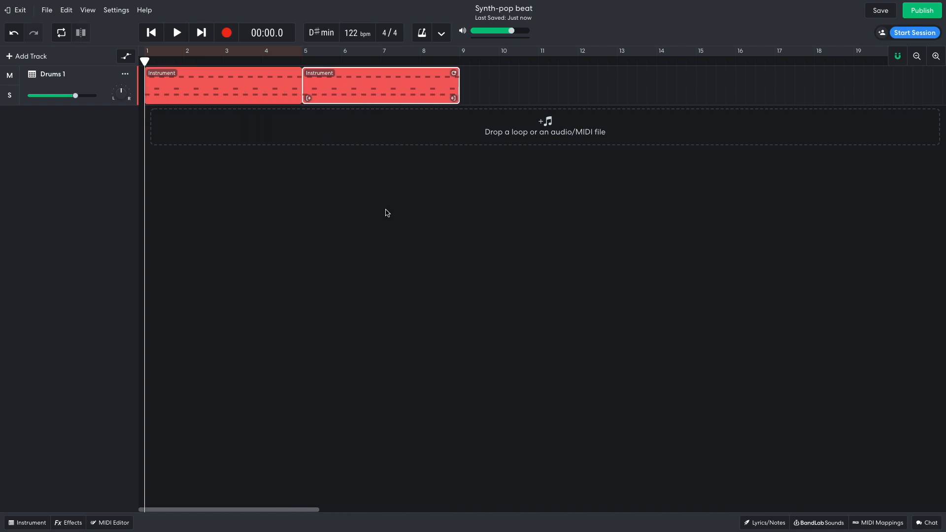
# Add a clap hit near the end of bar 8 in the second drum region
pyautogui.click(114, 522)
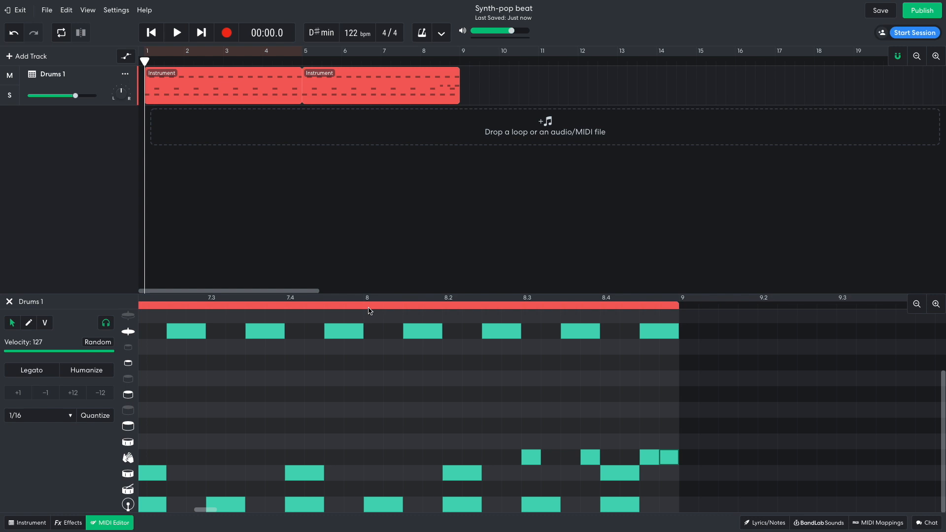
pyautogui.click(177, 33)
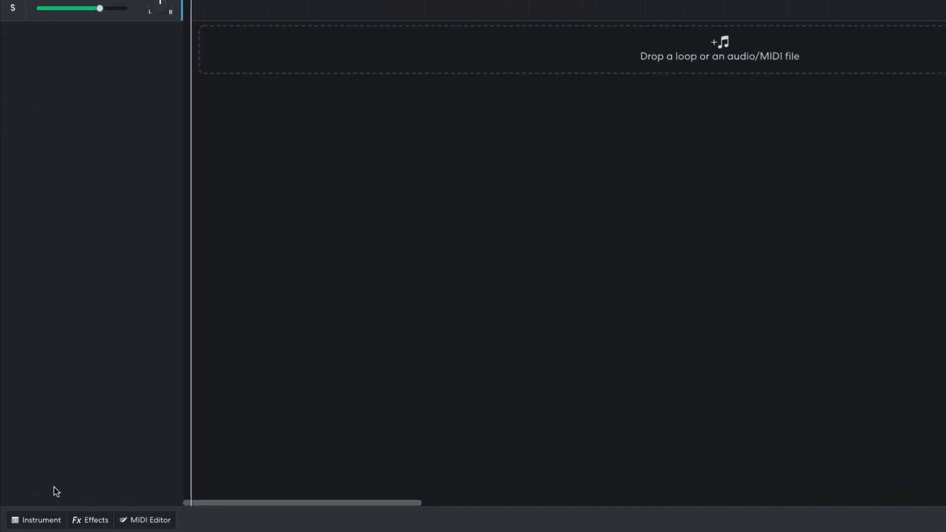
# Create a Drums 2 track from a drum pad kit with a cymbal hit at bar 1
pyautogui.click(41, 520)
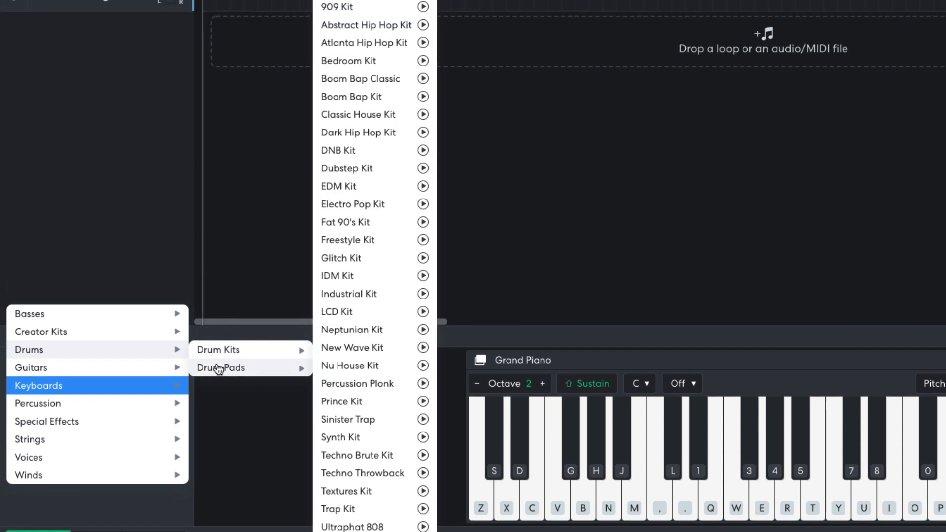
pyautogui.click(336, 6)
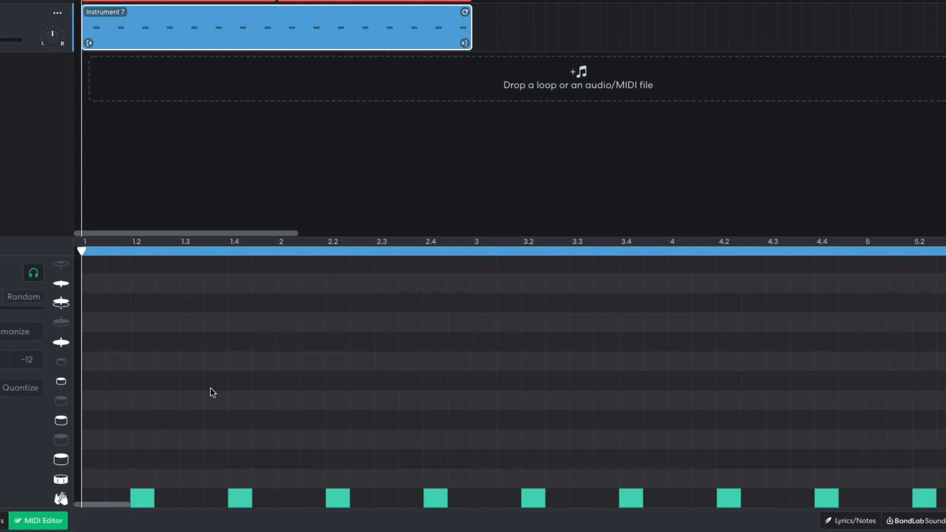
pyautogui.scroll(-3)
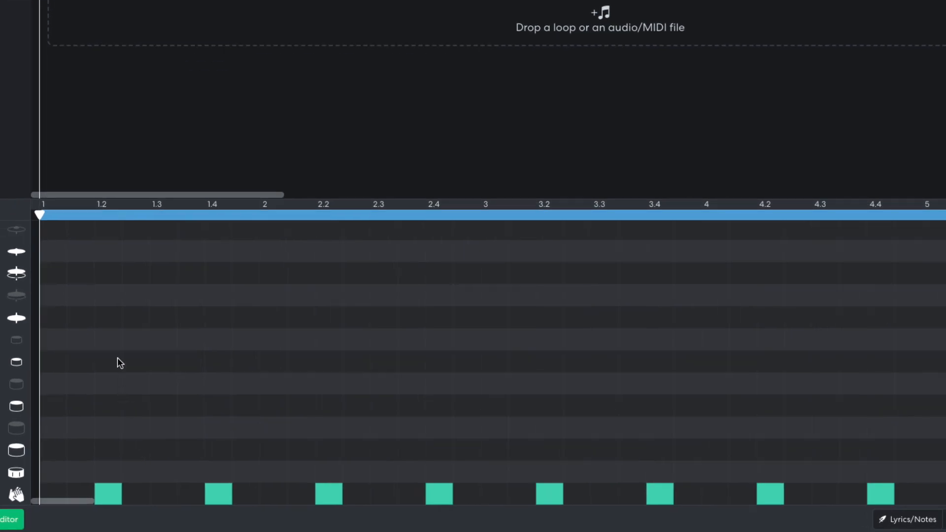
pyautogui.click(54, 251)
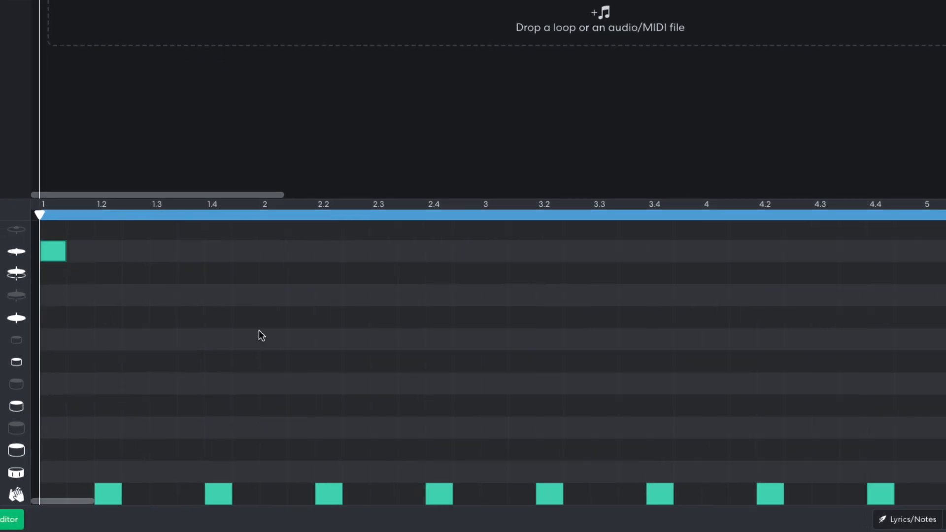
pyautogui.click(94, 204)
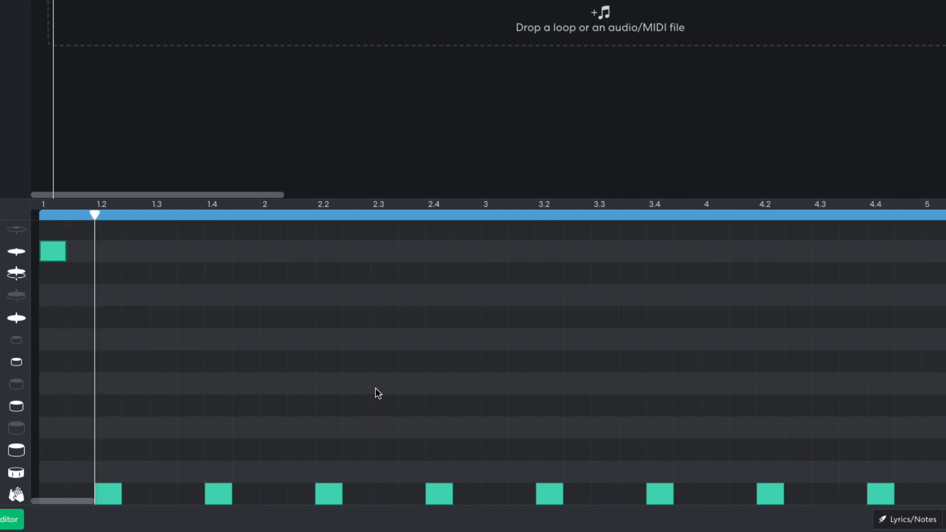
pyautogui.click(319, 215)
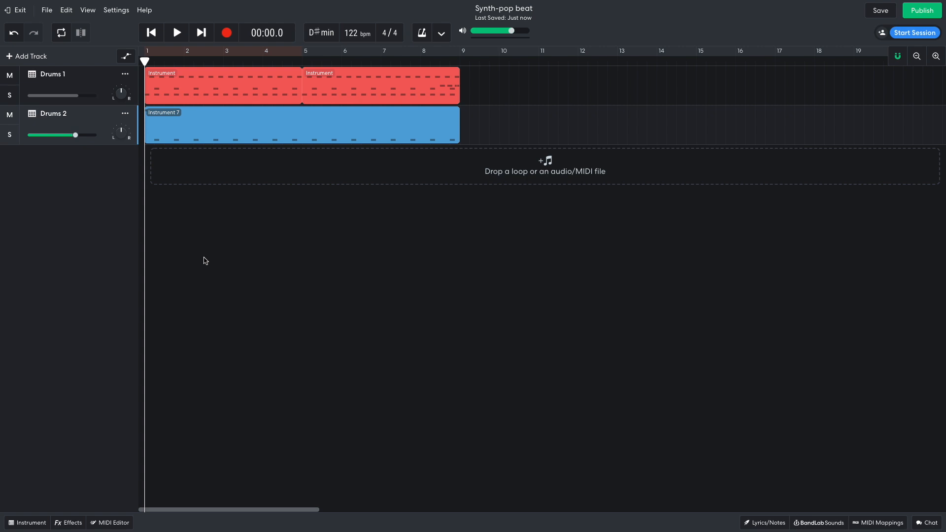
# Repeat both drum patterns to bar 17 and play back the Drums 2 ending fill
pyautogui.click(302, 123)
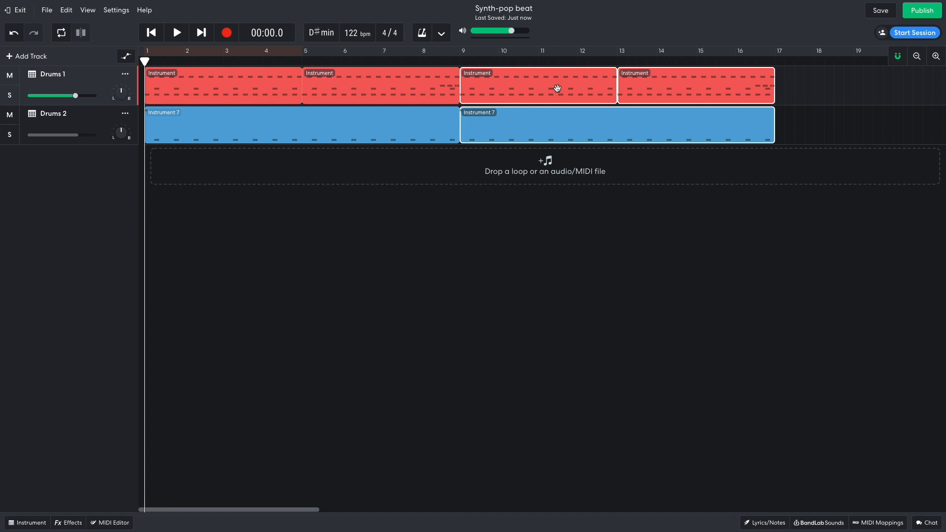
pyautogui.doubleClick(694, 85)
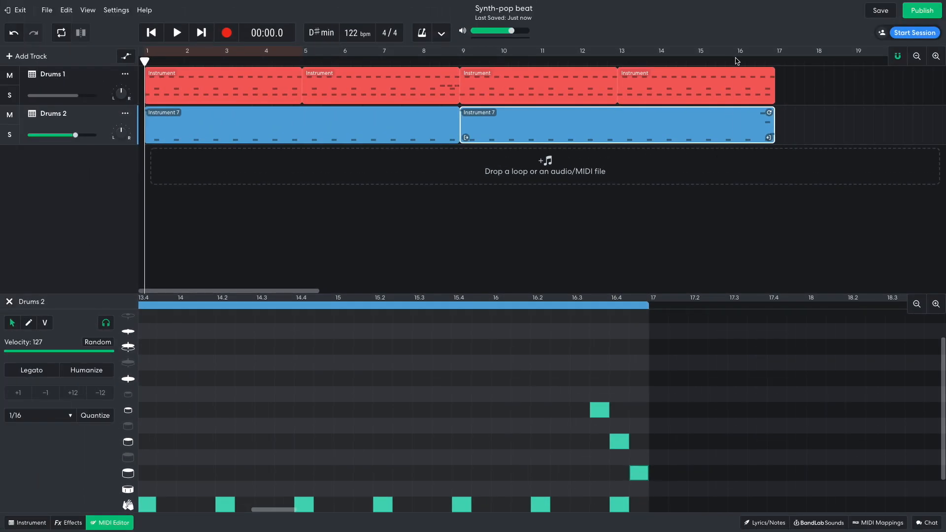
pyautogui.click(177, 32)
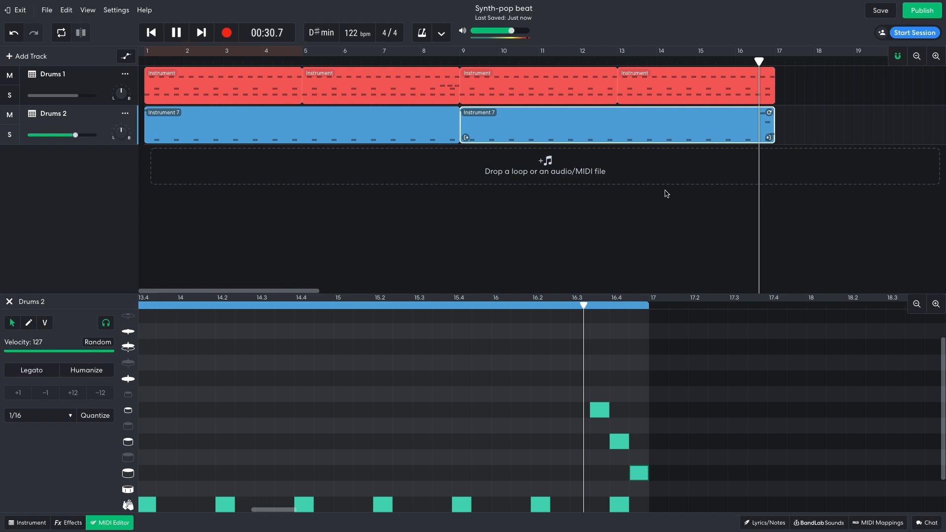
pyautogui.click(177, 32)
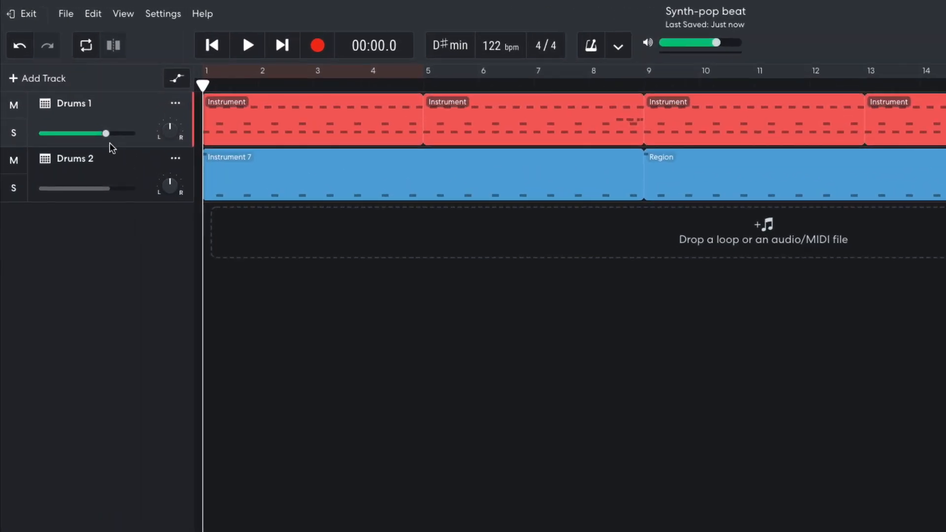
# Lower the Drums 1 volume, set Drums 2 to about -1.8 dB, then rewind to the start
pyautogui.moveTo(105, 134); pyautogui.dragTo(88, 133)
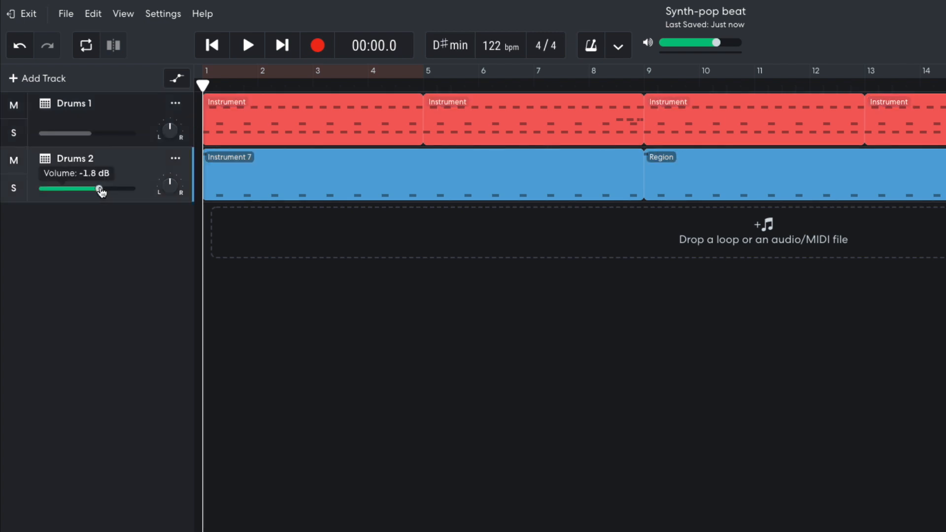
pyautogui.click(246, 45)
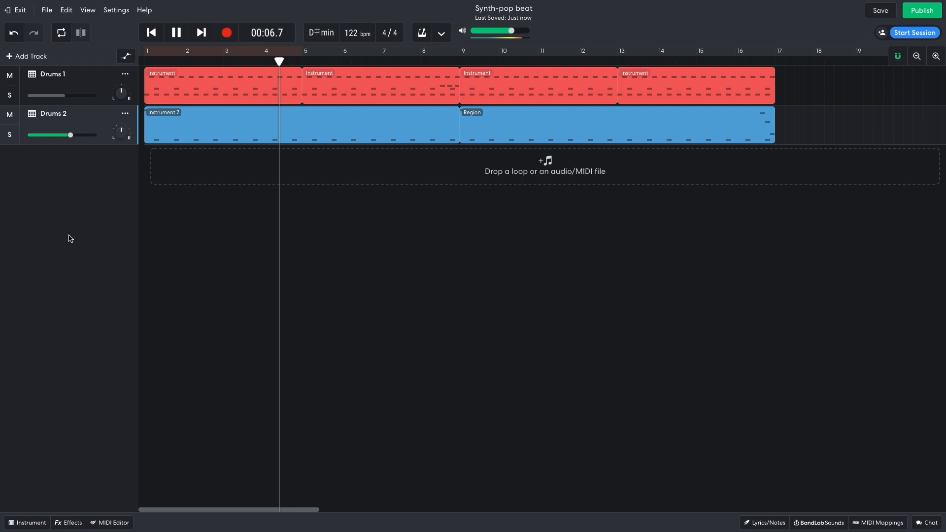
pyautogui.click(175, 33)
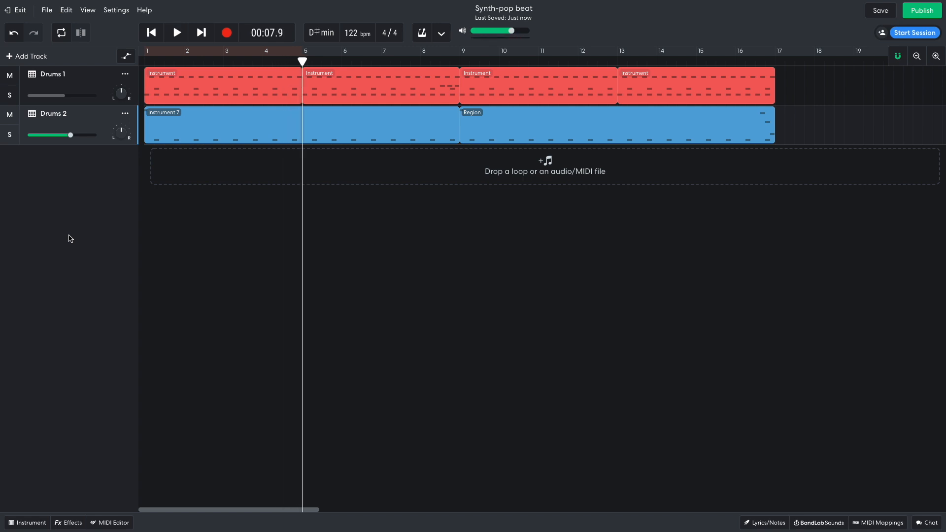
pyautogui.click(151, 32)
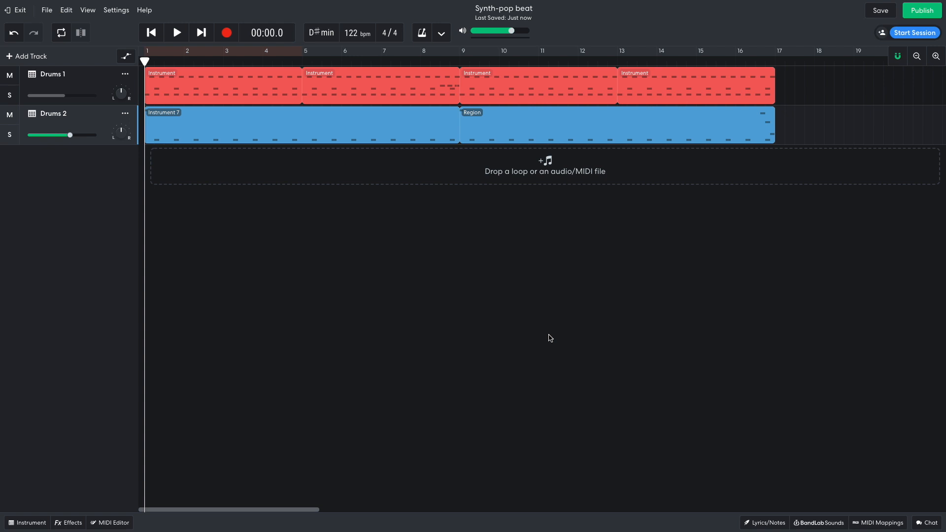
# Add the '03 Drum Loop Mono Tambourine' loop across bars 1–17 at -1.8 dB
pyautogui.click(819, 522)
pyautogui.write('tambourine')
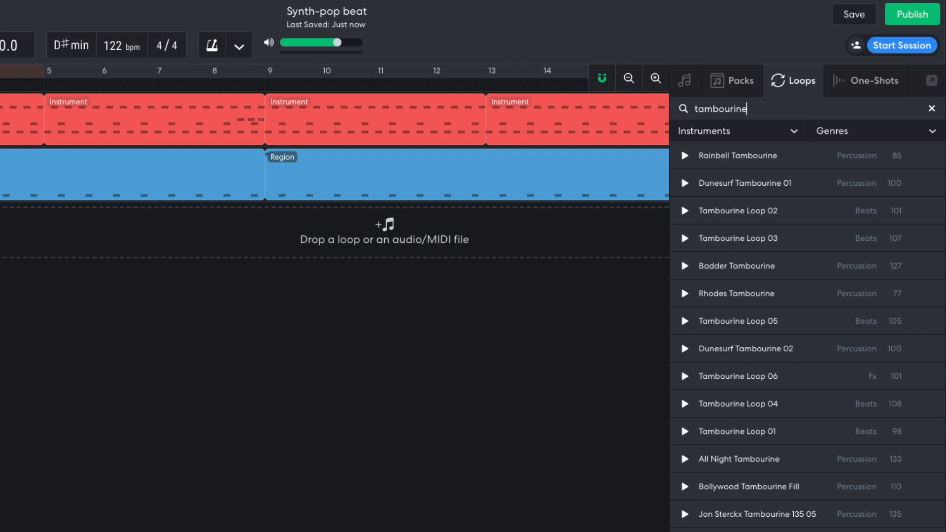
pyautogui.scroll(-3)
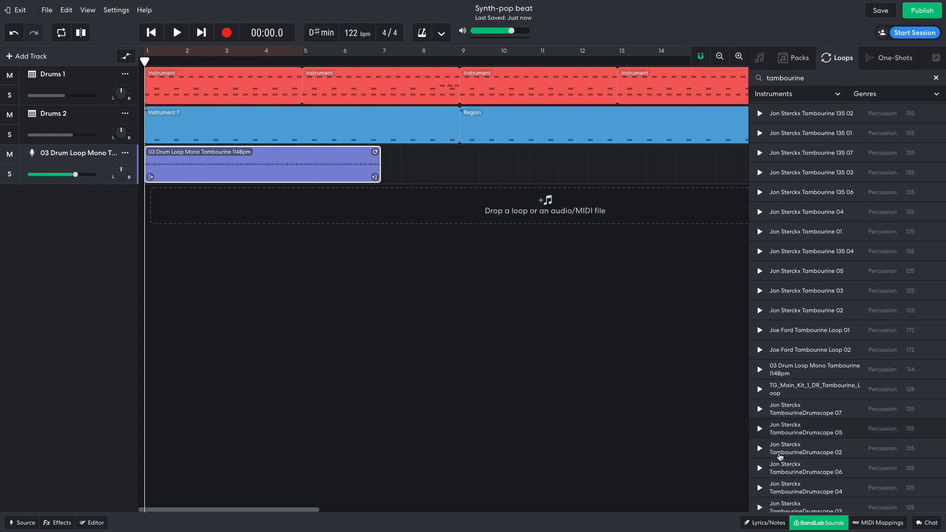
pyautogui.click(936, 77)
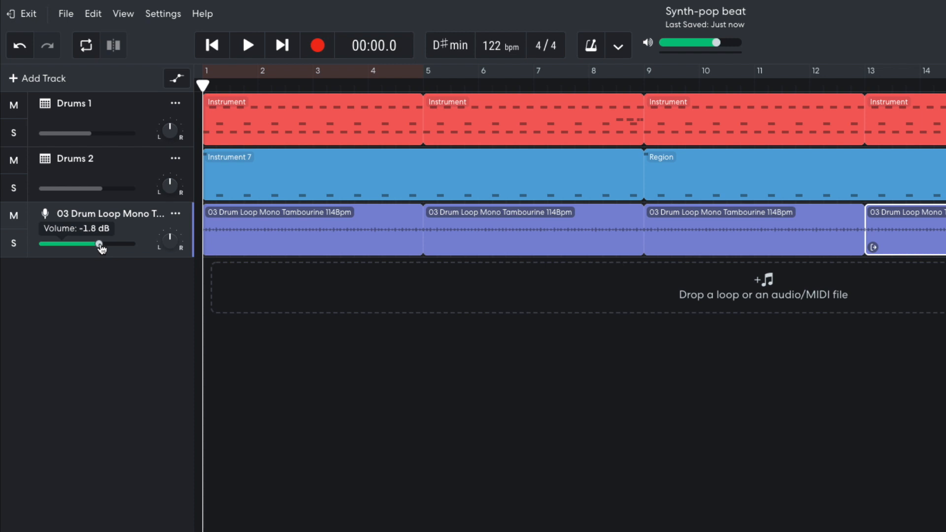
pyautogui.click(246, 45)
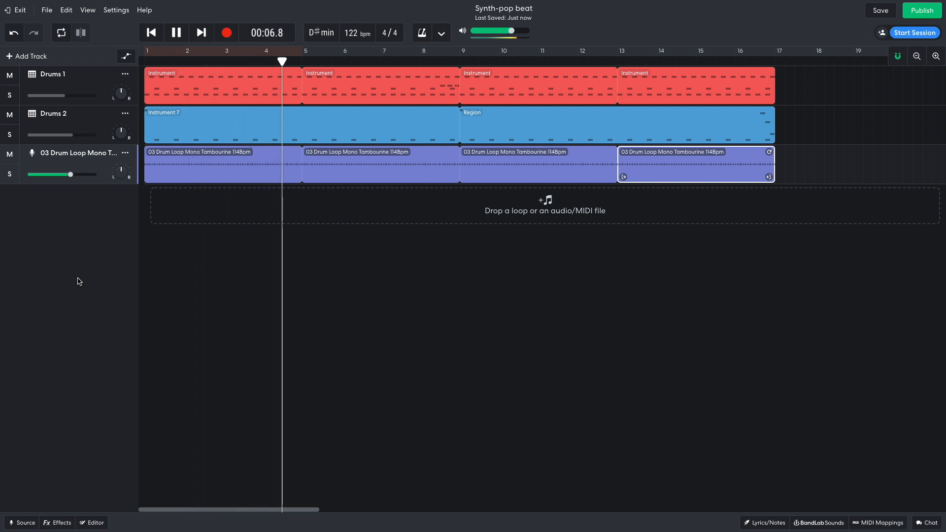
pyautogui.click(176, 33)
pyautogui.write('Shaker')
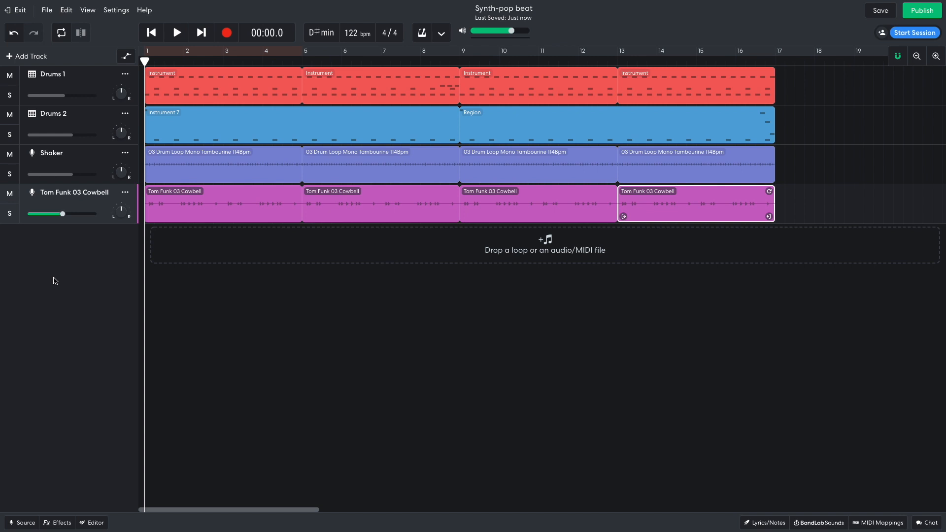
# Play back the four-track sixteen-bar beat with the Tom Funk 03 Cowbell loop, then stop
pyautogui.click(176, 33)
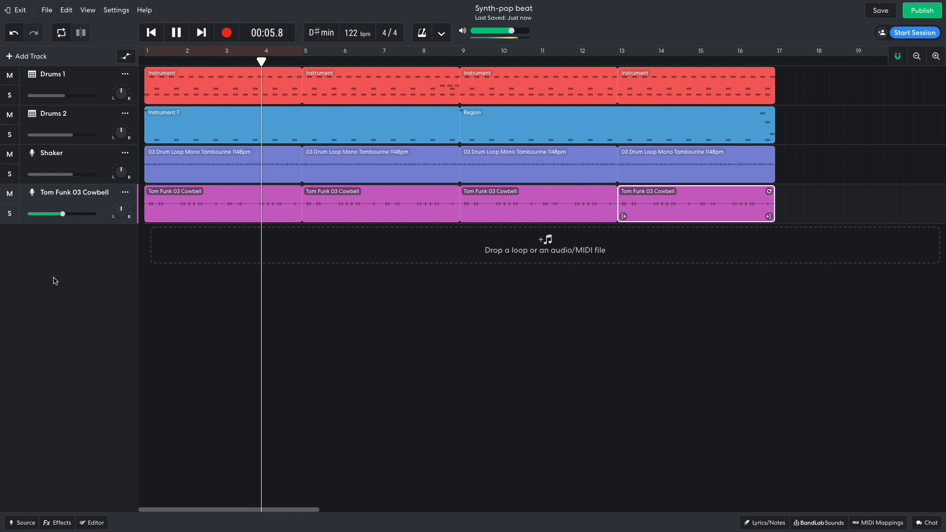
pyautogui.click(177, 32)
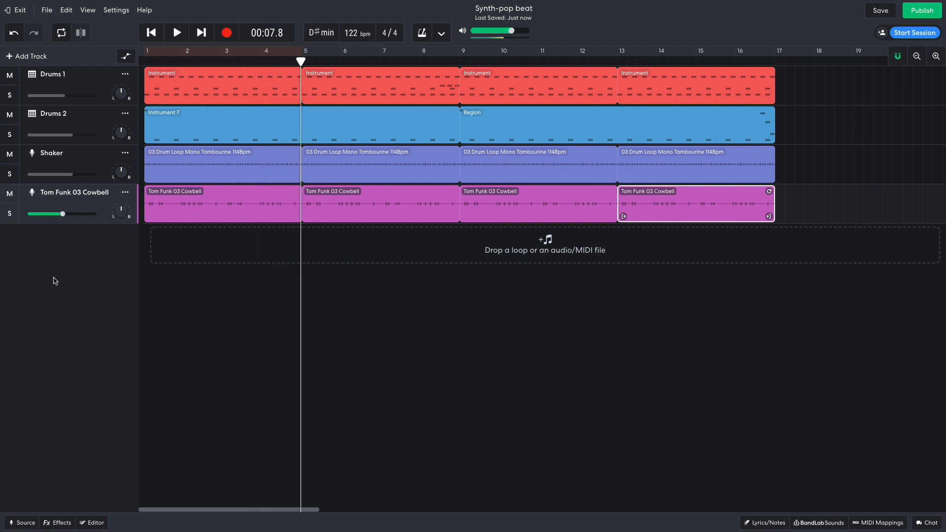
# Add a MIDI instrument track and choose a bass sound from the instrument list
pyautogui.click(27, 56)
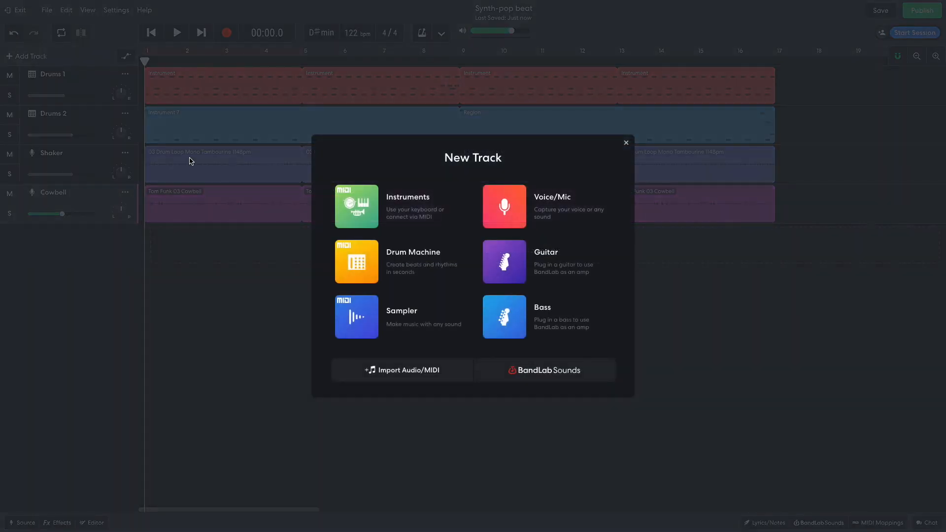
pyautogui.click(355, 206)
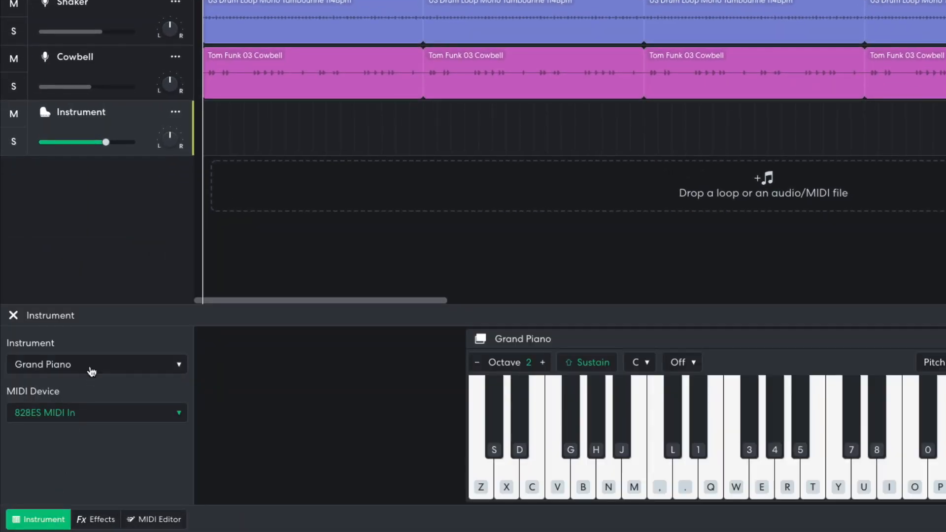
pyautogui.click(94, 364)
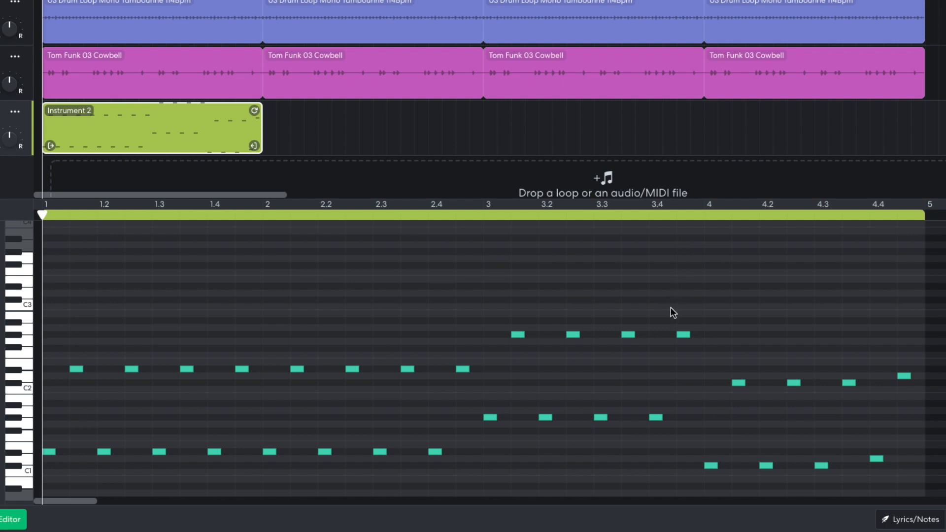
pyautogui.moveTo(886, 346)
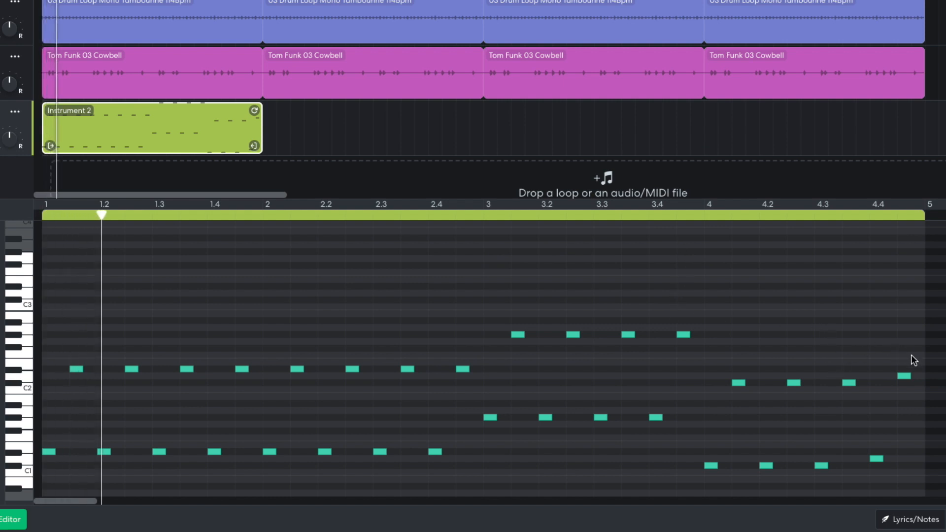
pyautogui.click(323, 205)
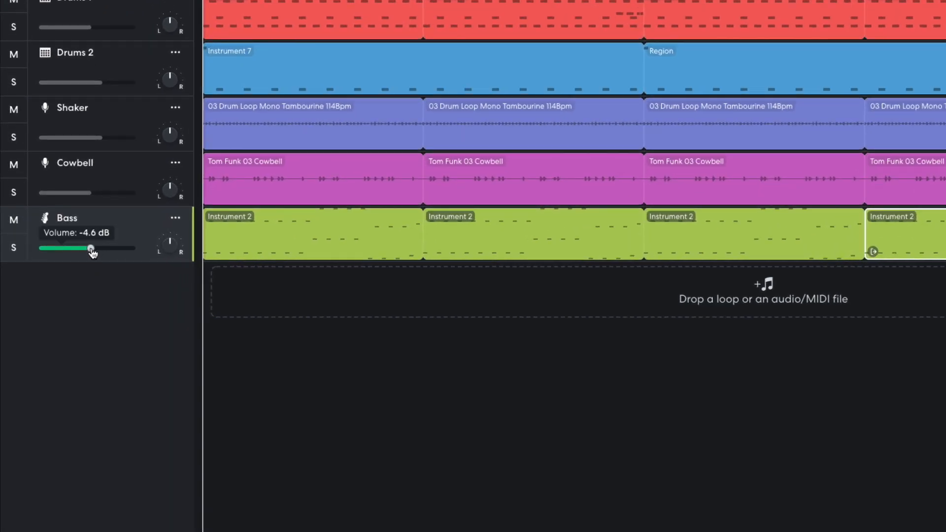
# Choose a keyboard synth lead sound for the new Lead 1 track
pyautogui.scroll(-3)
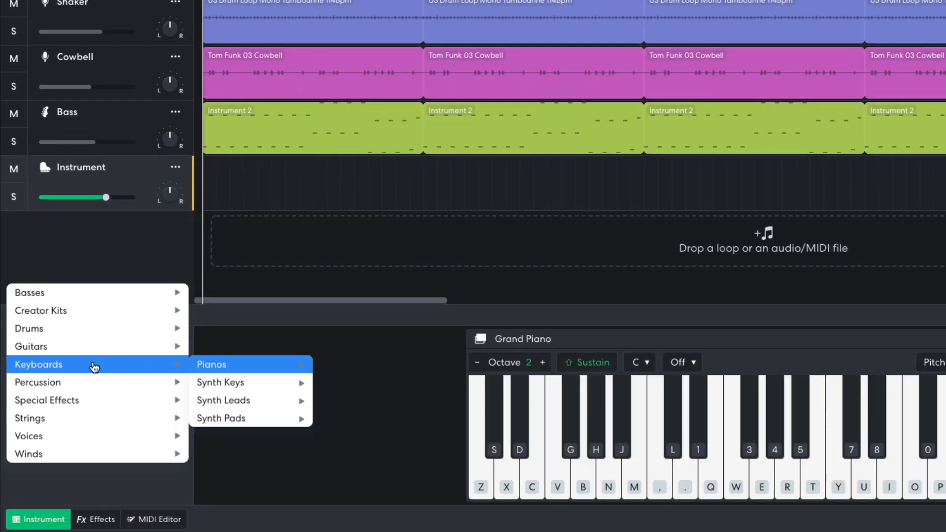
pyautogui.click(223, 401)
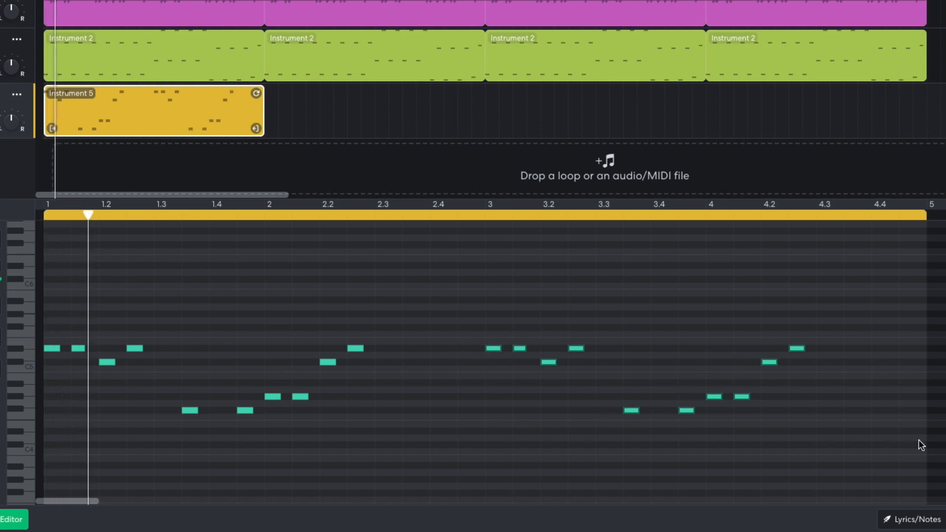
pyautogui.click(314, 212)
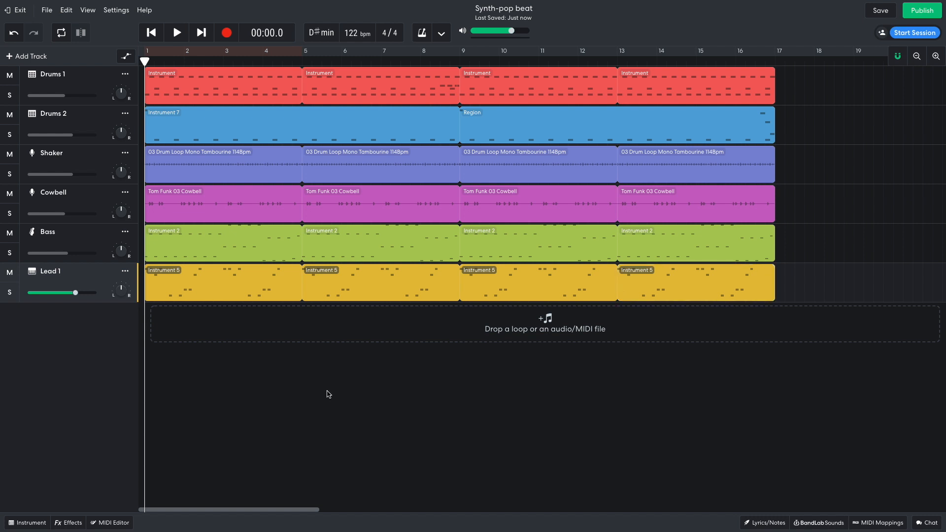
# Add a Studio Reverb to Lead 1 and lower its track volume
pyautogui.click(72, 522)
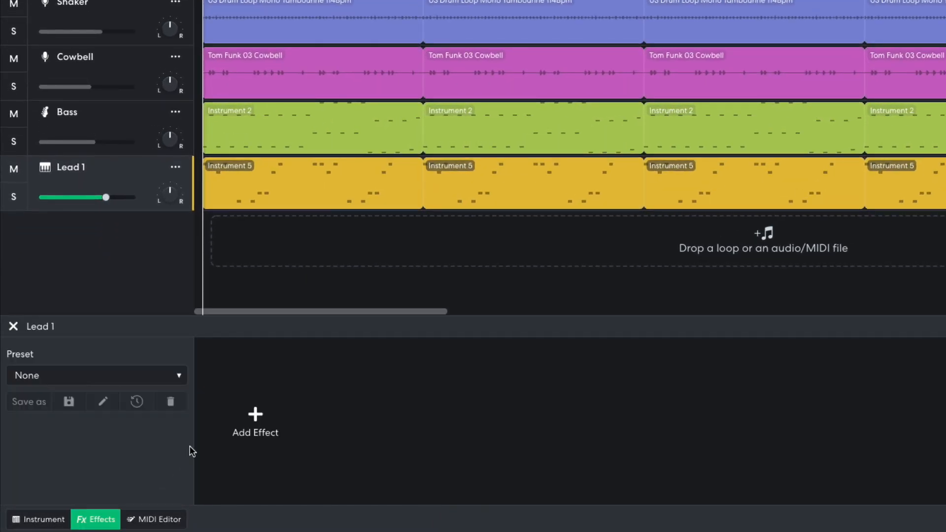
pyautogui.click(254, 421)
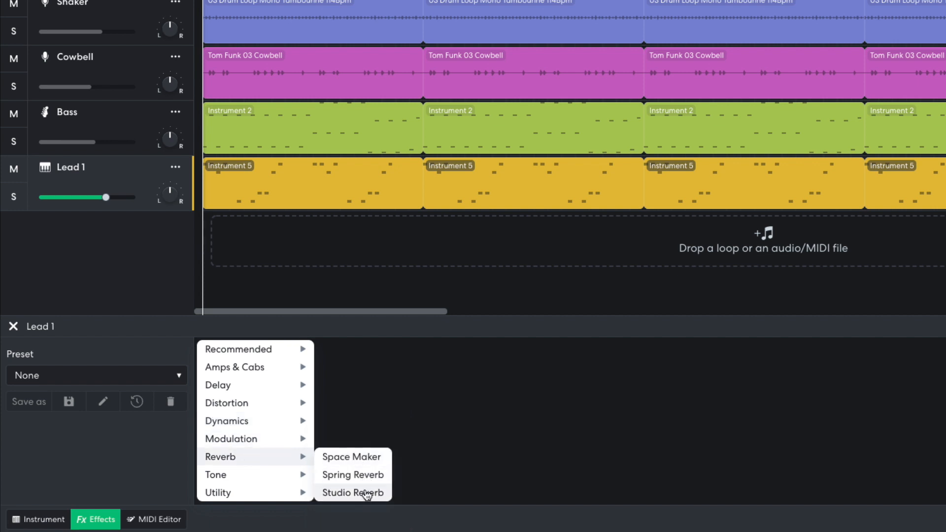
pyautogui.click(353, 493)
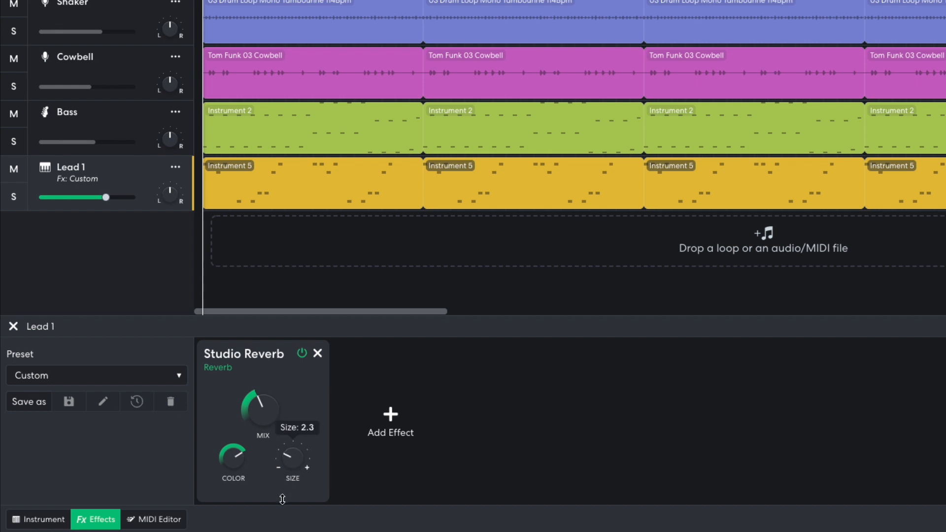
pyautogui.moveTo(105, 203)
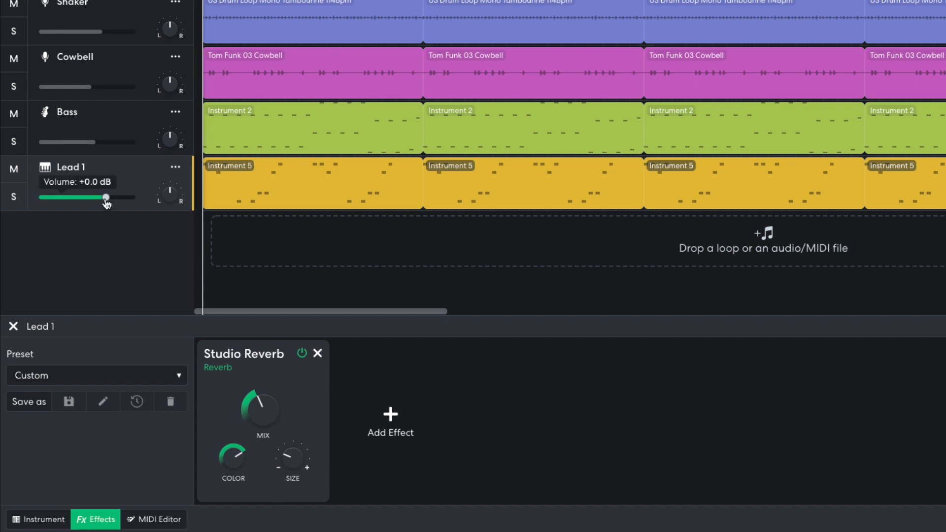
pyautogui.moveTo(107, 198); pyautogui.dragTo(83, 197)
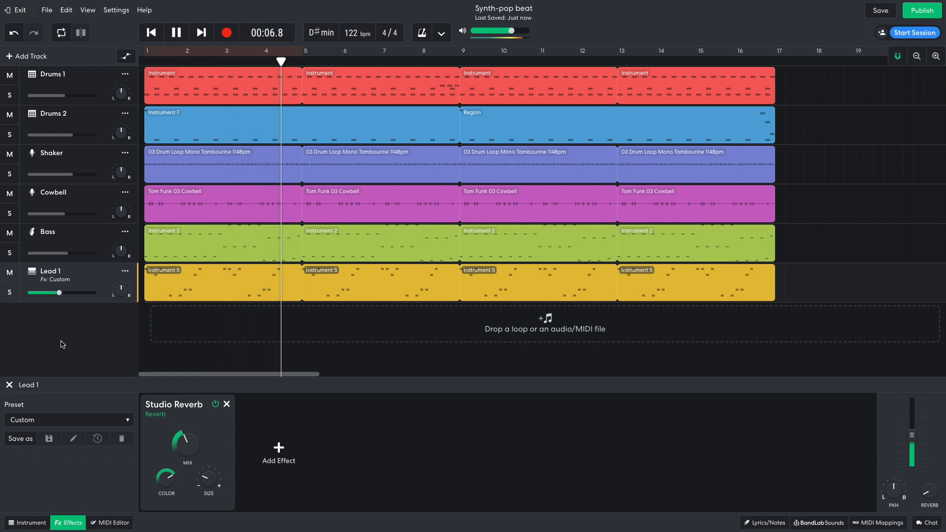
# Stop playback and add a new instrument track, showing its sound settings
pyautogui.click(176, 33)
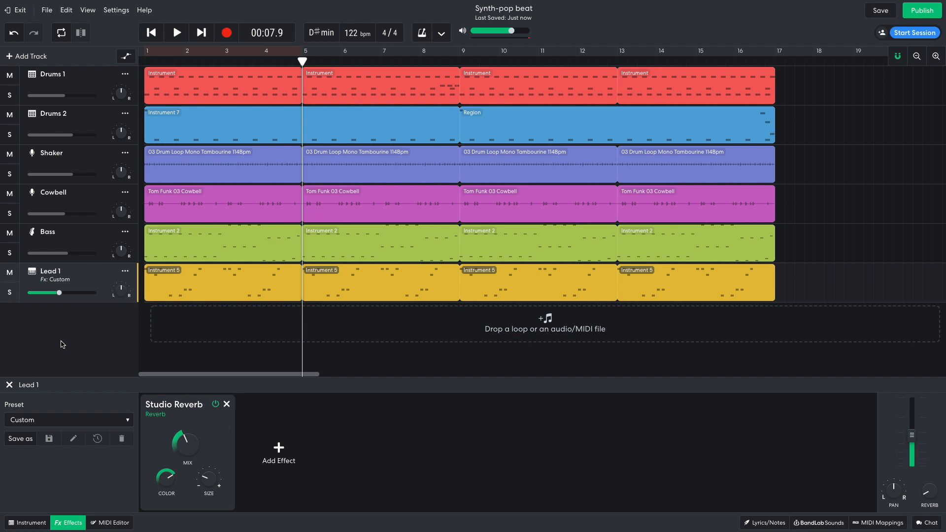
pyautogui.click(29, 56)
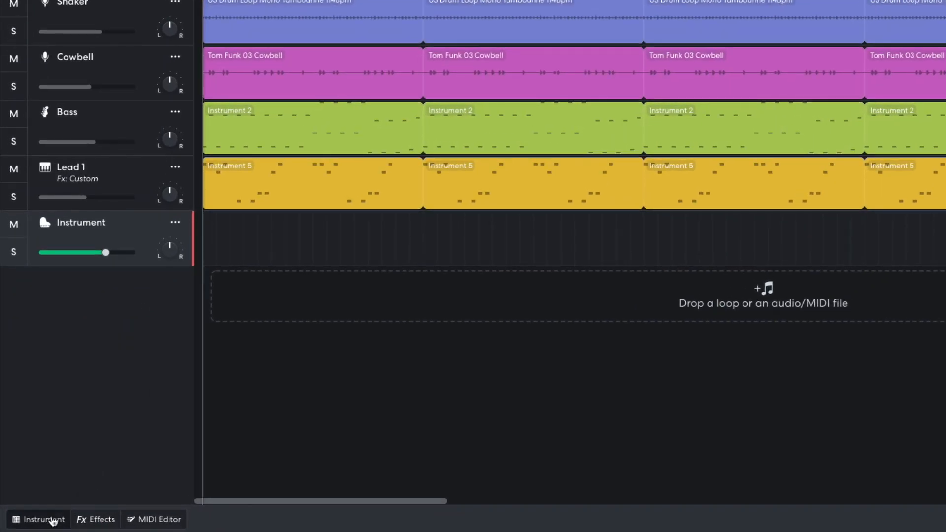
pyautogui.click(40, 520)
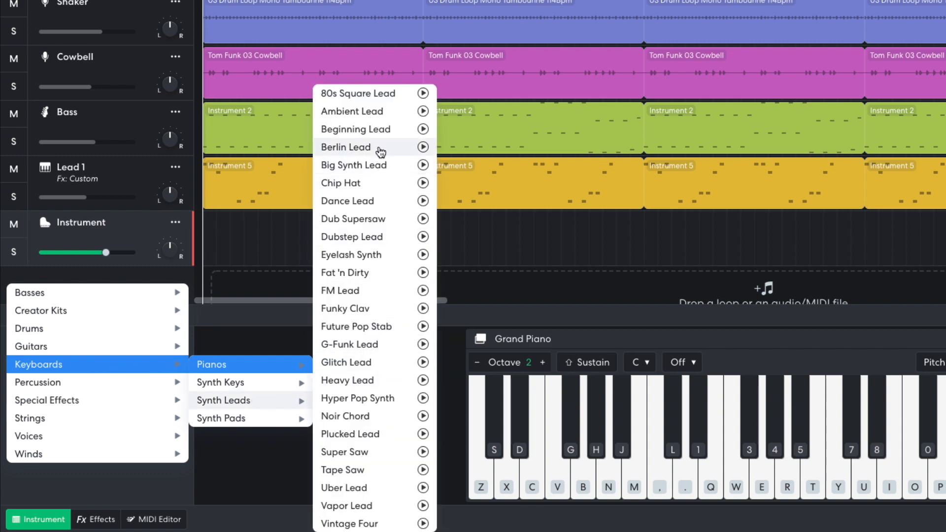
# Assign the Berlin Lead synth sound to the new track for the Lead 1 melody
pyautogui.click(345, 308)
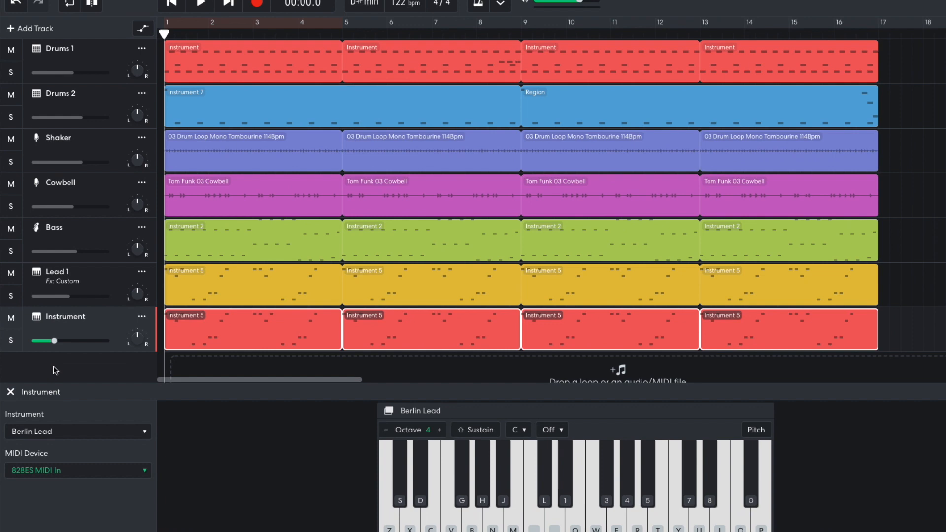
pyautogui.click(200, 5)
pyautogui.write('funk synth')
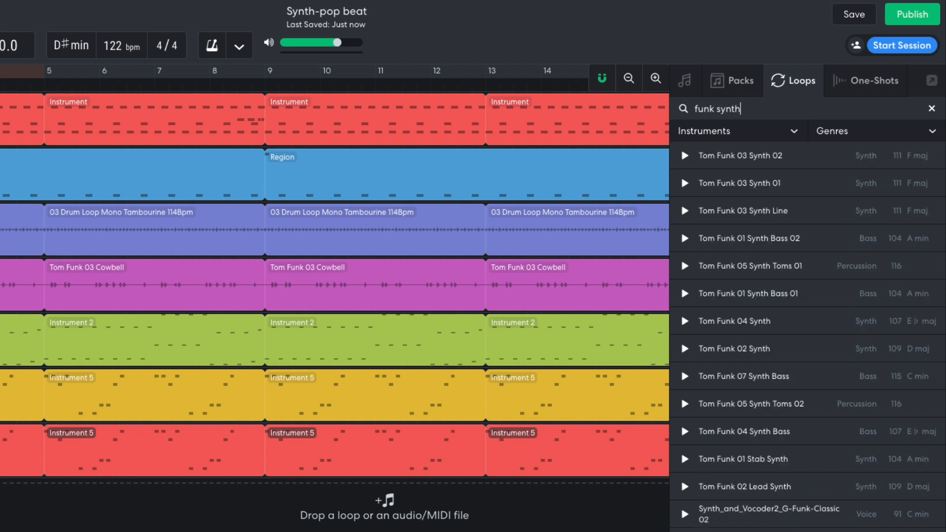
pyautogui.moveTo(774, 497)
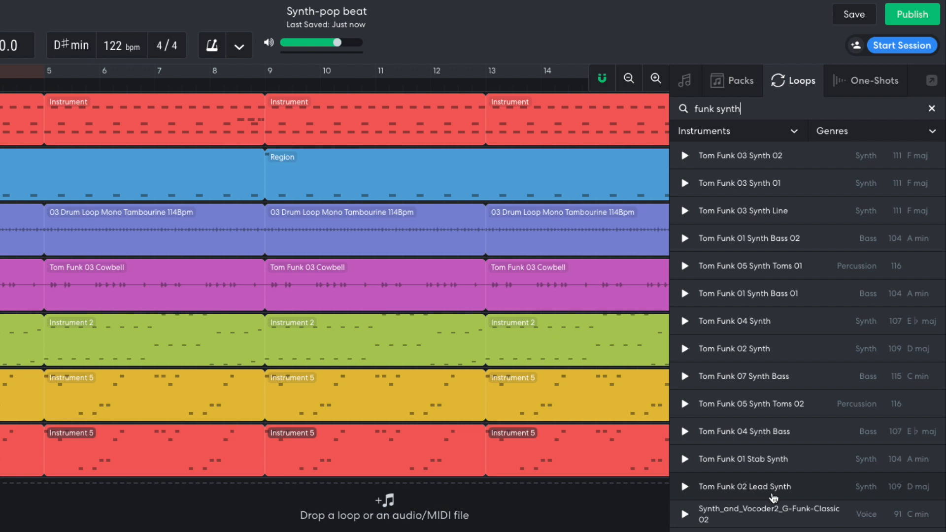
# Create a new Sampler track from the Add Track options
pyautogui.click(26, 56)
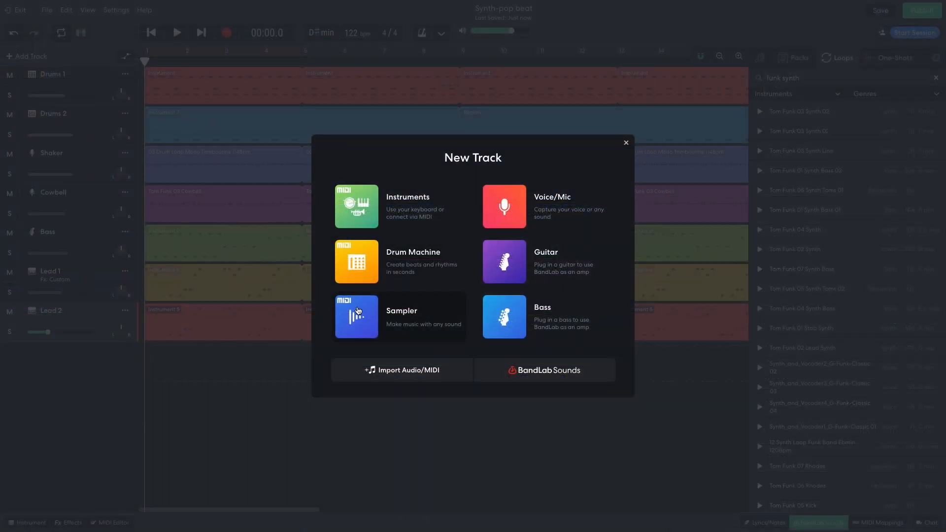
pyautogui.click(356, 317)
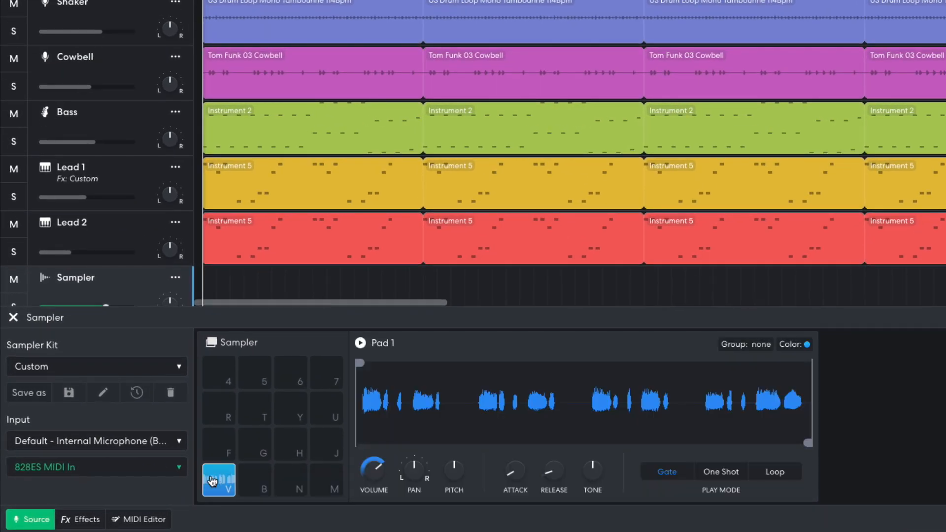
pyautogui.moveTo(277, 474)
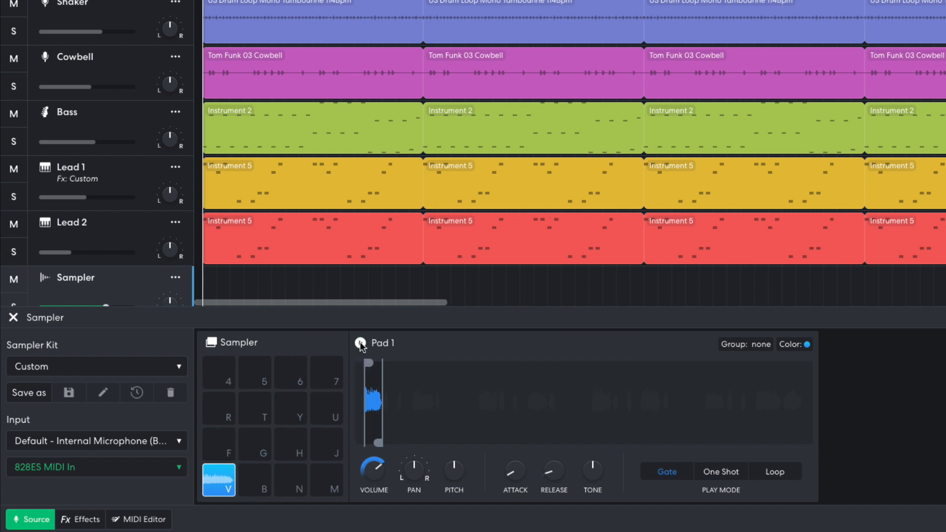
pyautogui.moveTo(454, 470)
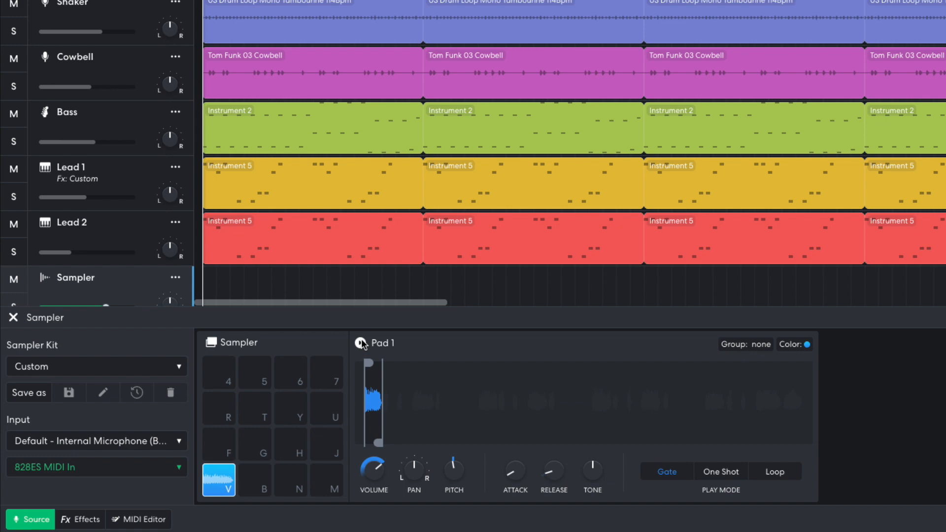
# Preview the trimmed, repitched sample on the Vibrato Synth pad
pyautogui.click(104, 523)
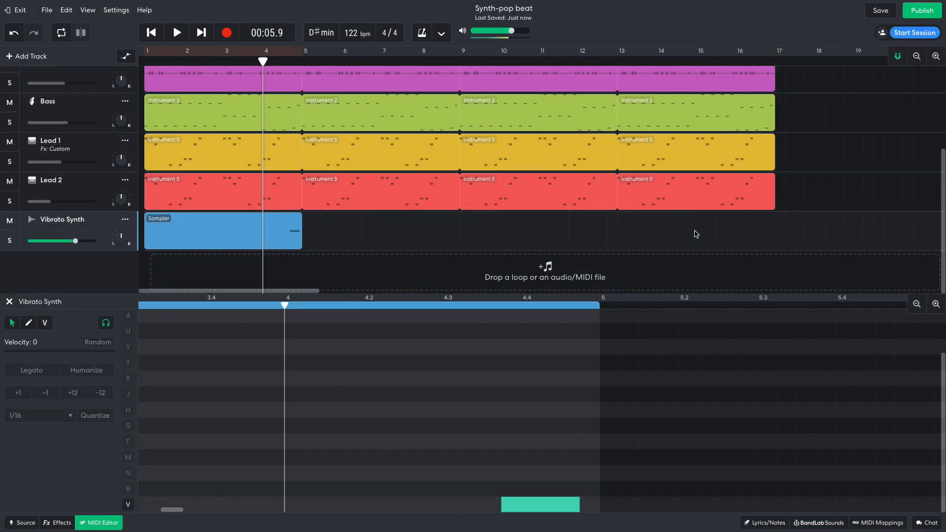
# Play back the Sampler clip and open the Vibrato Synth effects chain
pyautogui.click(177, 32)
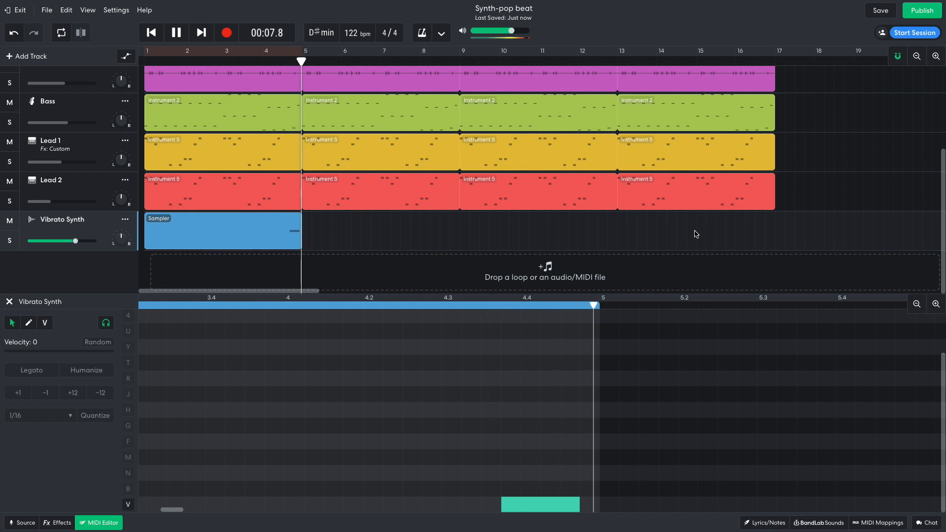
pyautogui.click(176, 32)
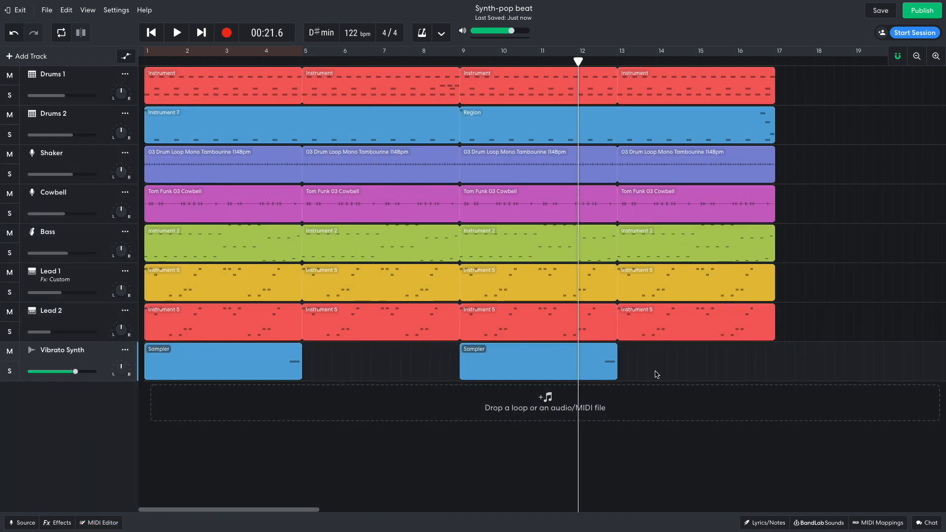
pyautogui.click(57, 522)
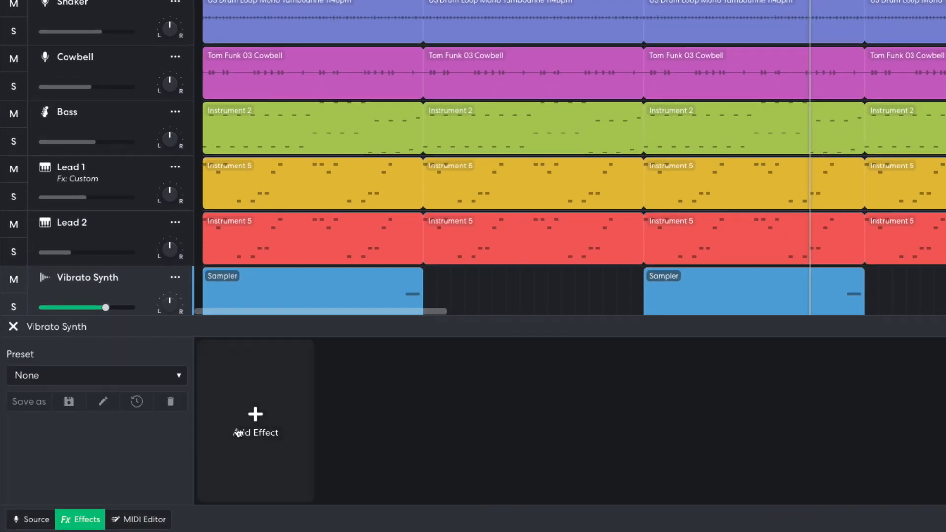
# Add the EQ3-M equalizer to the Vibrato Synth effects chain
pyautogui.click(255, 420)
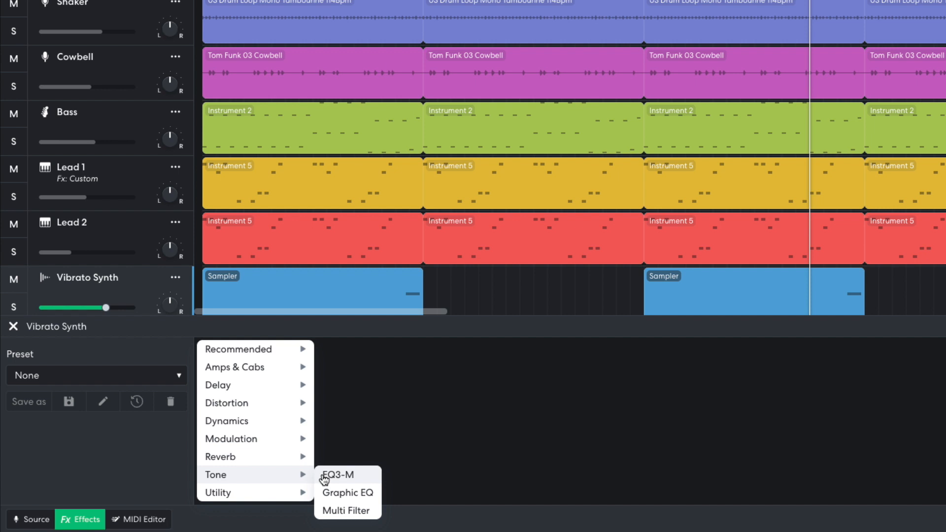
pyautogui.click(339, 475)
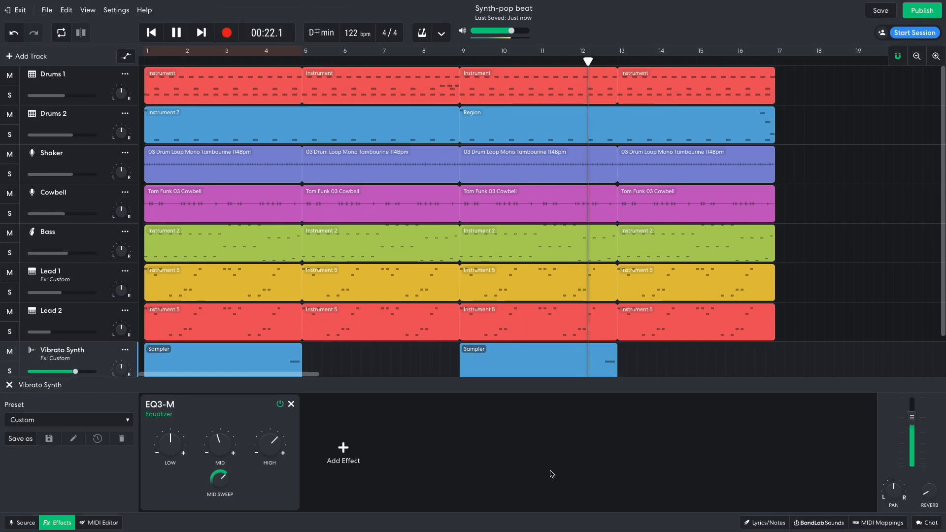
pyautogui.click(176, 32)
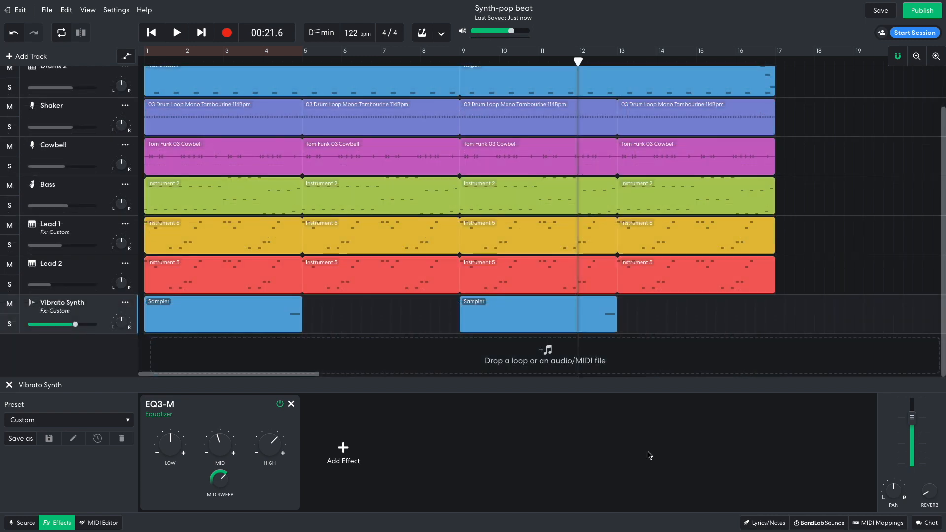
# Add Chorus Ensemble and then Studio Reverb to the Vibrato Synth chain
pyautogui.click(343, 452)
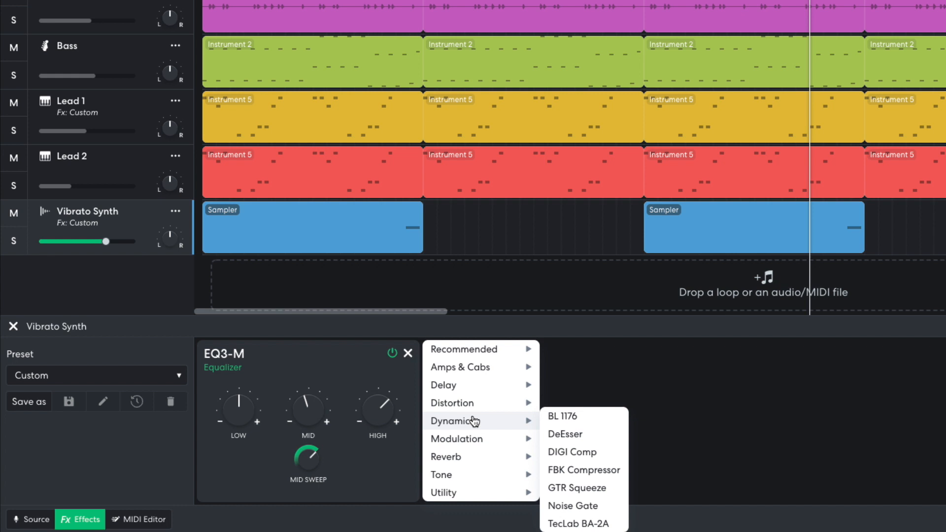
pyautogui.click(561, 416)
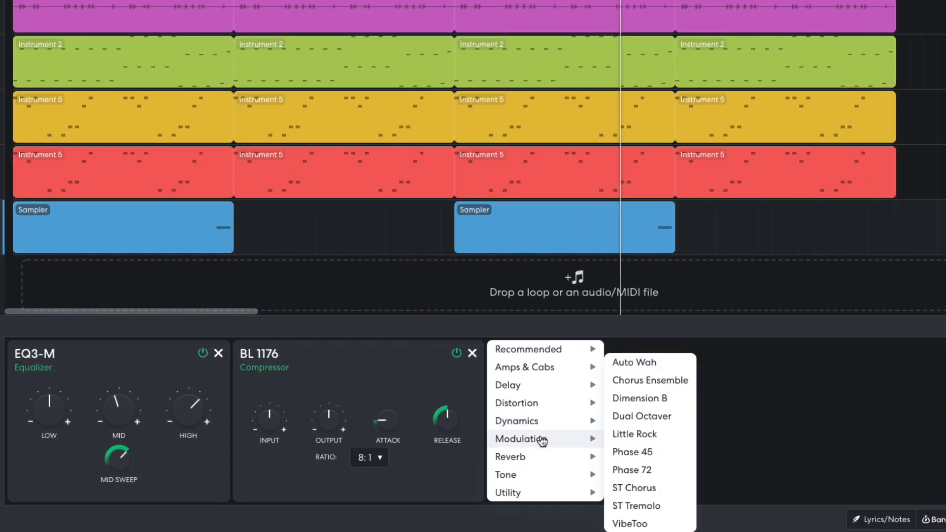
pyautogui.click(650, 380)
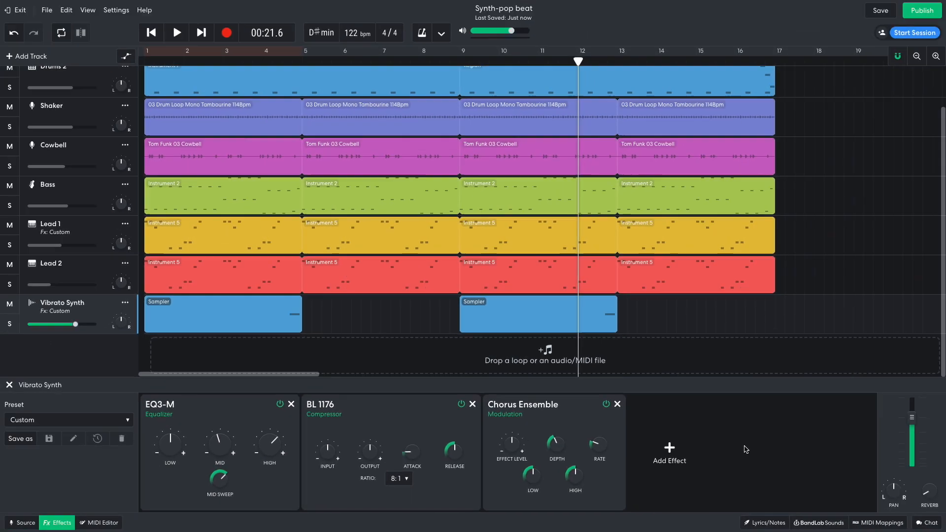
pyautogui.click(177, 33)
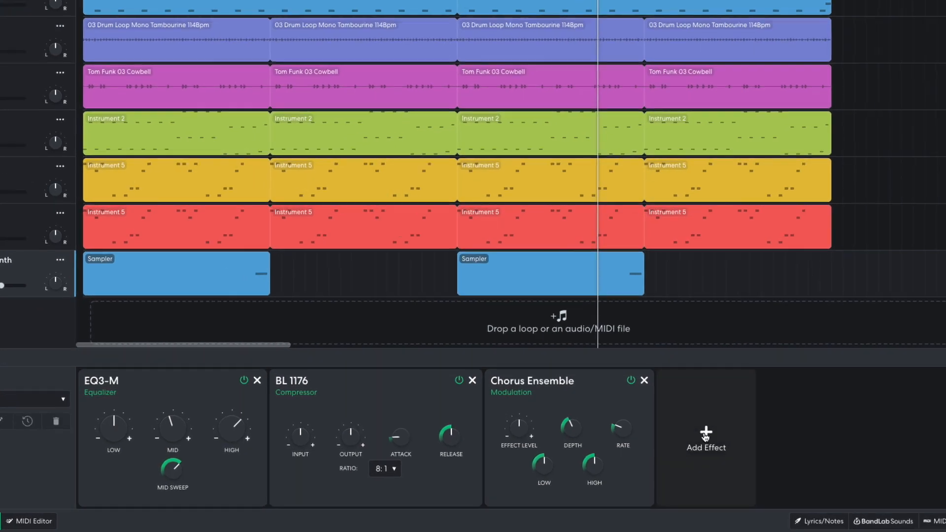
pyautogui.click(705, 437)
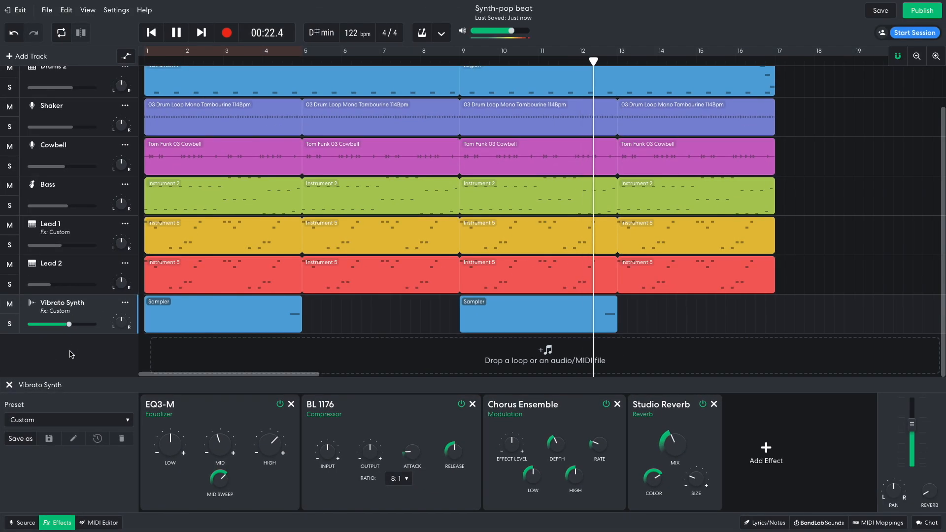
pyautogui.click(177, 33)
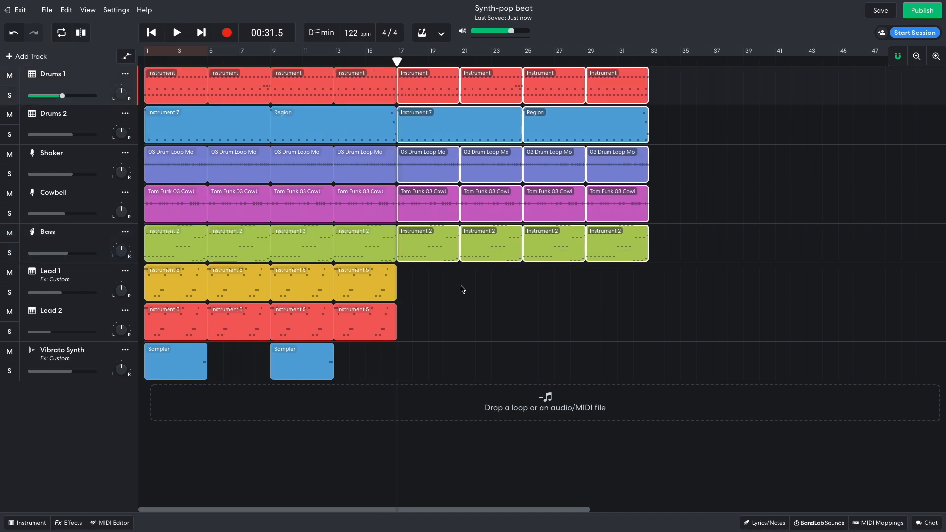
# Open a Bass region in the MIDI Editor to edit its notes
pyautogui.doubleClick(427, 245)
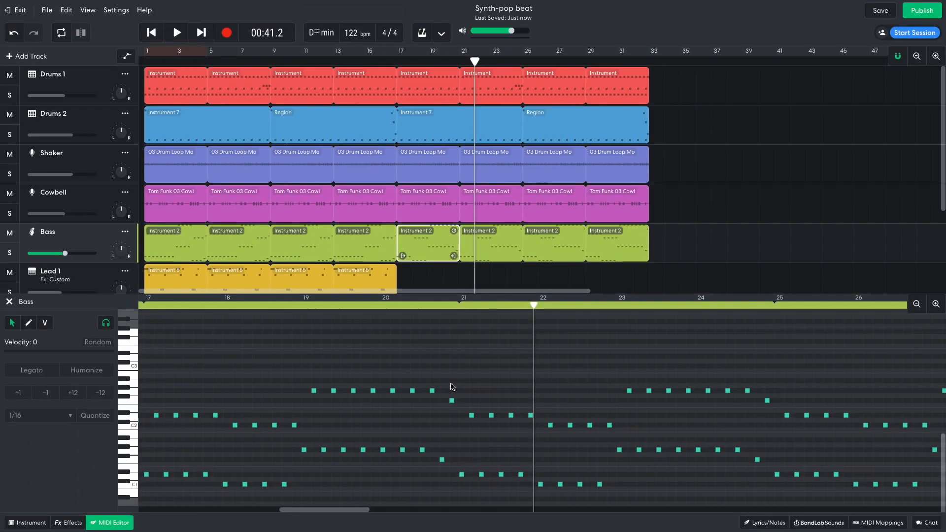
# Add a new instrument track for Verse Lead 1 and show its instrument settings
pyautogui.click(29, 56)
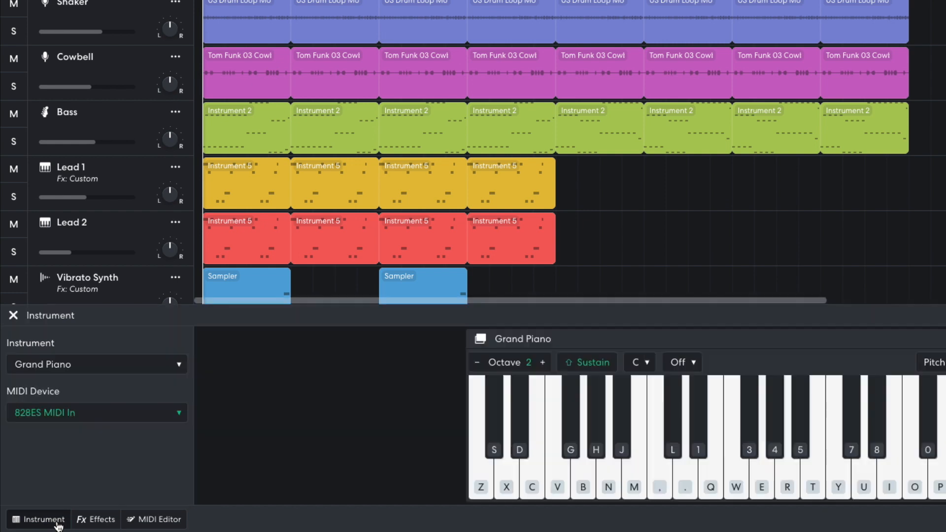
pyautogui.click(96, 363)
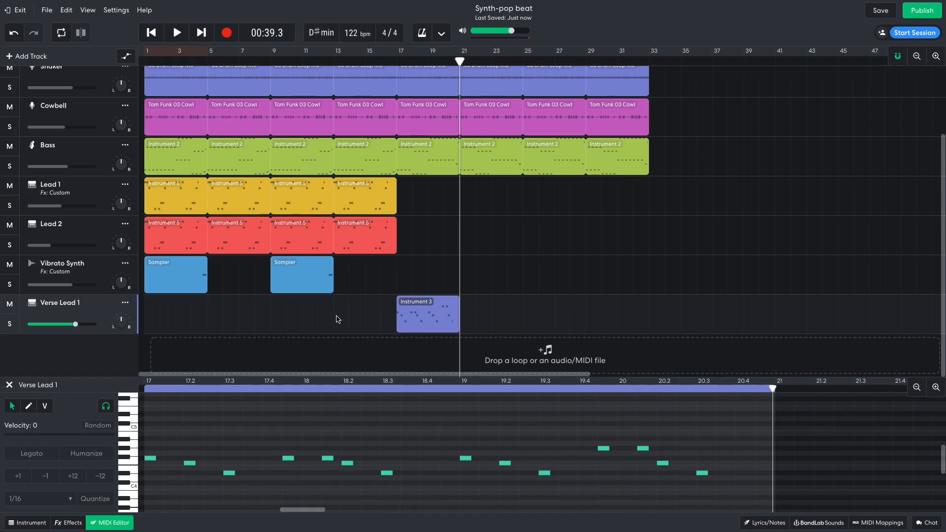
# Add Graphic EQ and ST Chorus to the Verse Lead 1 effect chain
pyautogui.click(67, 523)
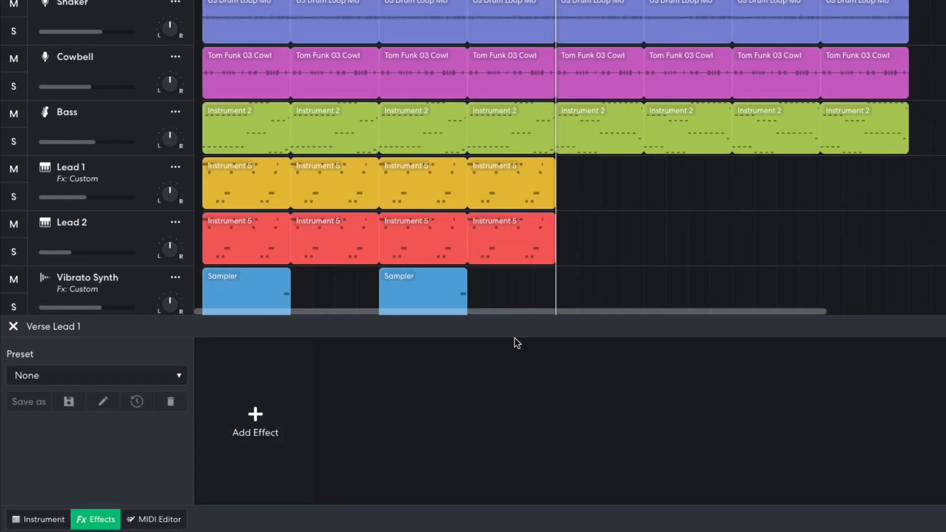
pyautogui.click(255, 419)
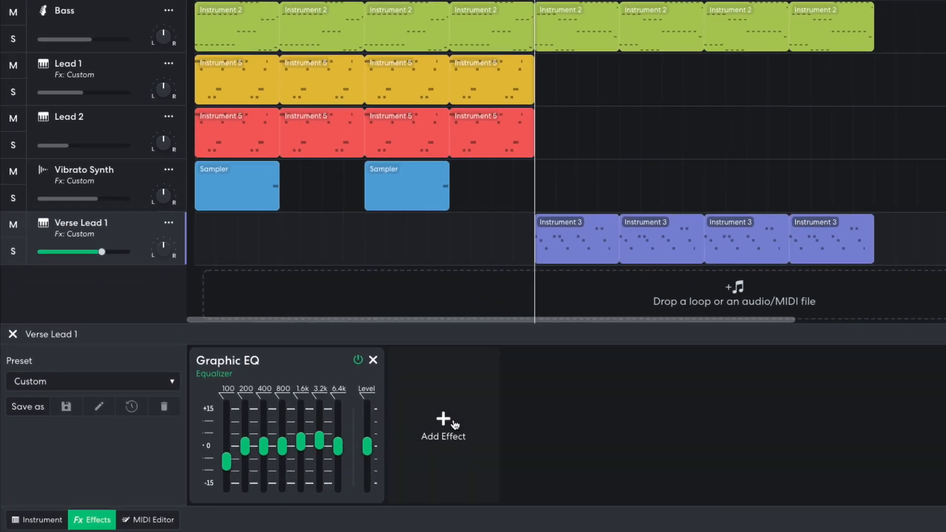
pyautogui.click(443, 425)
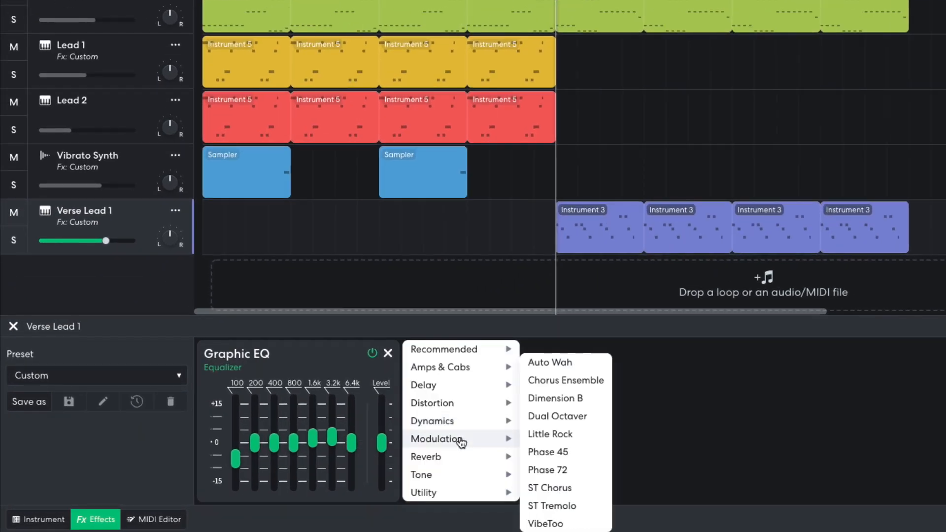
pyautogui.click(549, 488)
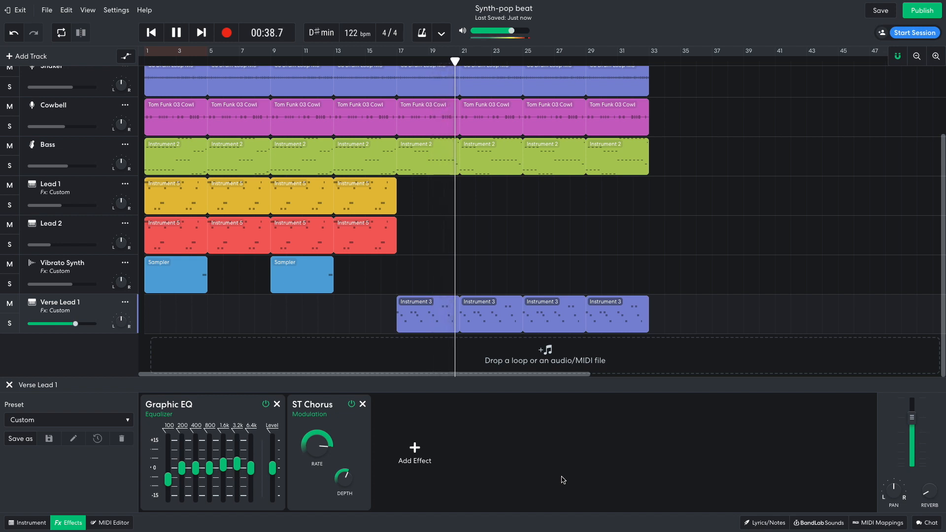
pyautogui.click(177, 33)
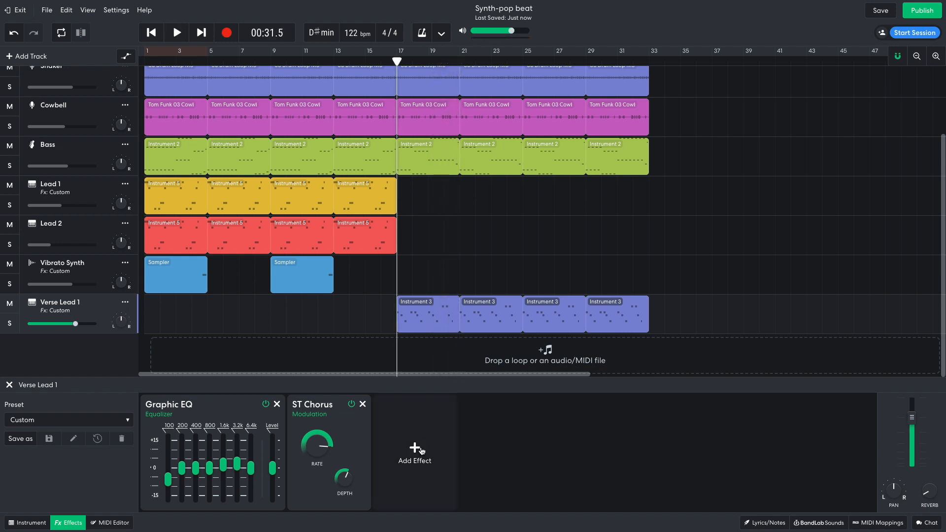
# Add Filter Echo and Studio Reverb, then play the verse to hear them
pyautogui.click(414, 452)
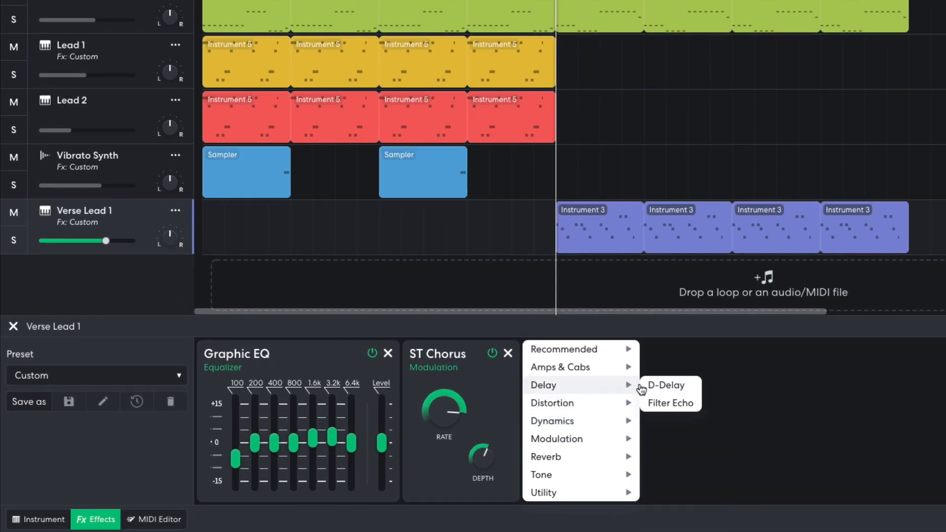
pyautogui.click(670, 403)
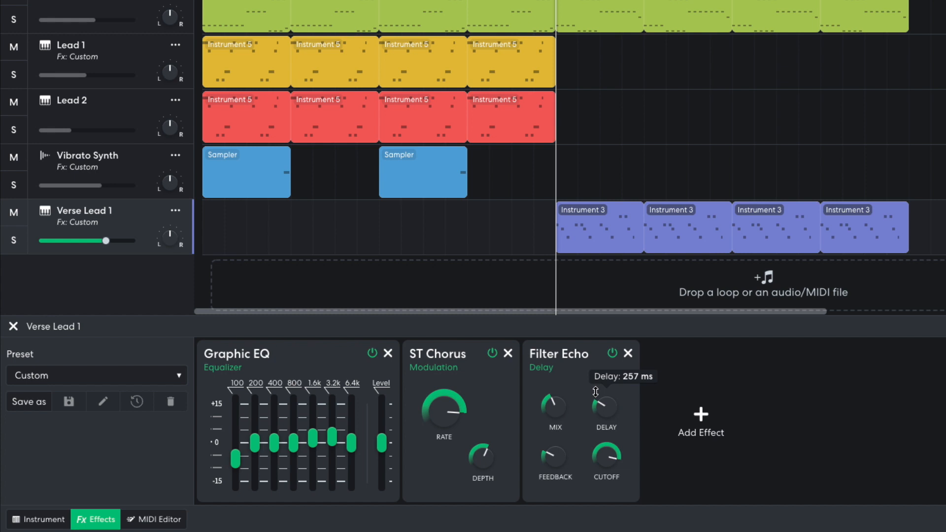
pyautogui.moveTo(554, 463)
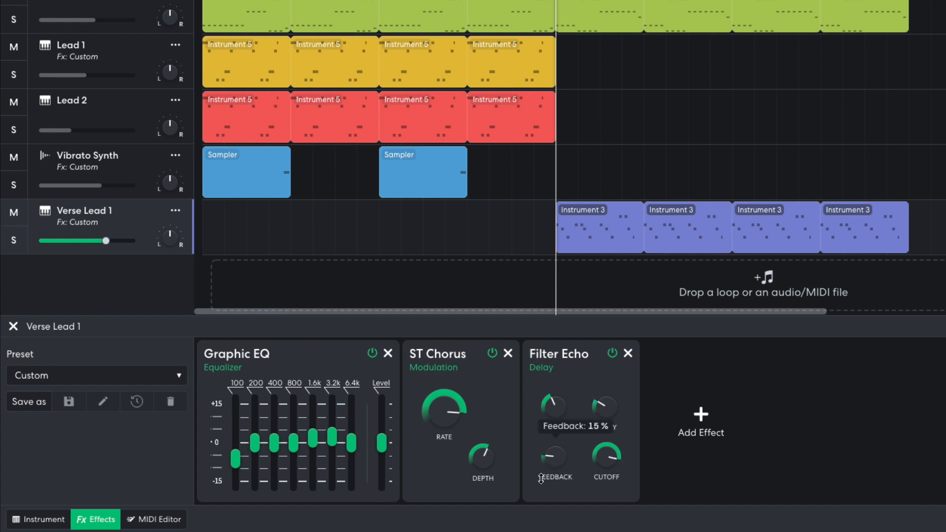
pyautogui.moveTo(556, 401)
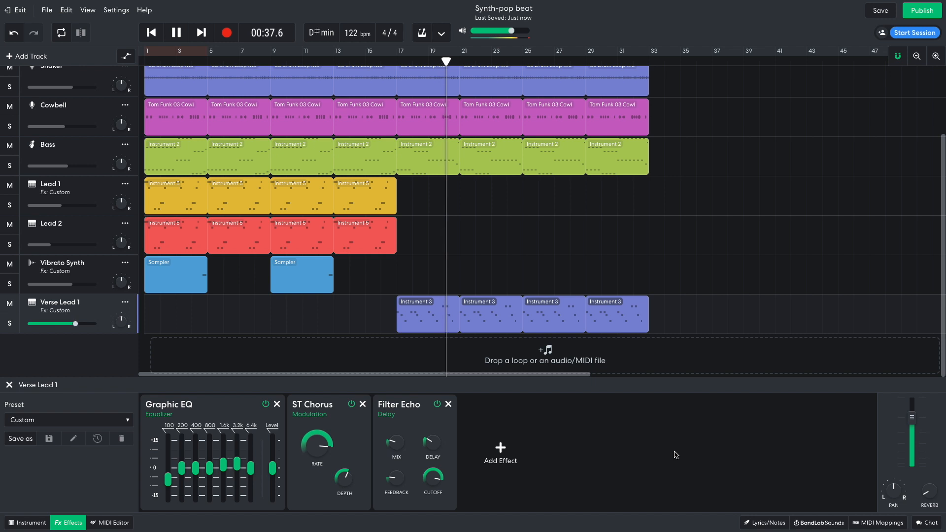
pyautogui.click(177, 33)
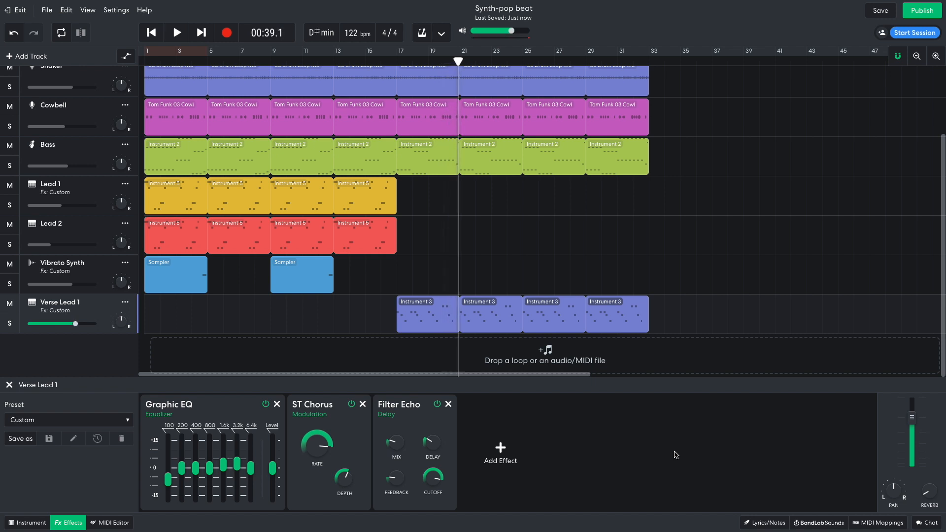
pyautogui.click(499, 451)
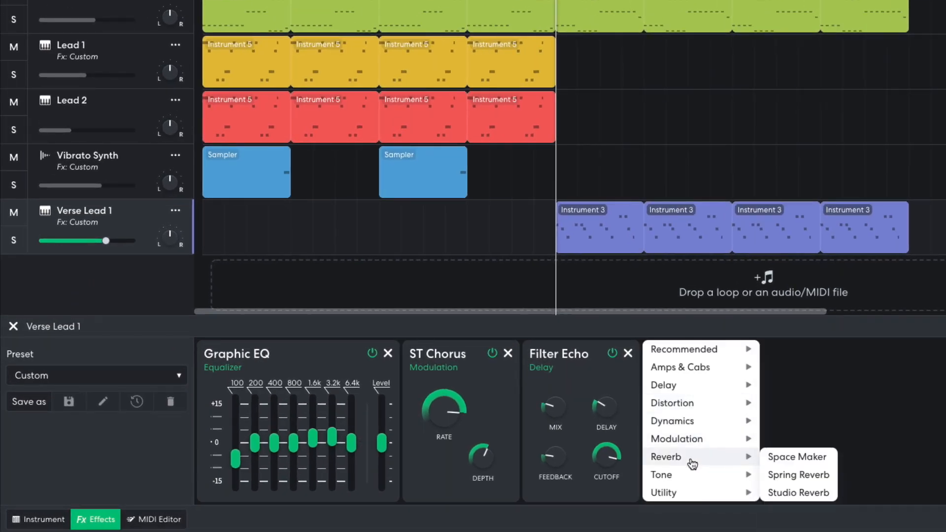
pyautogui.click(797, 493)
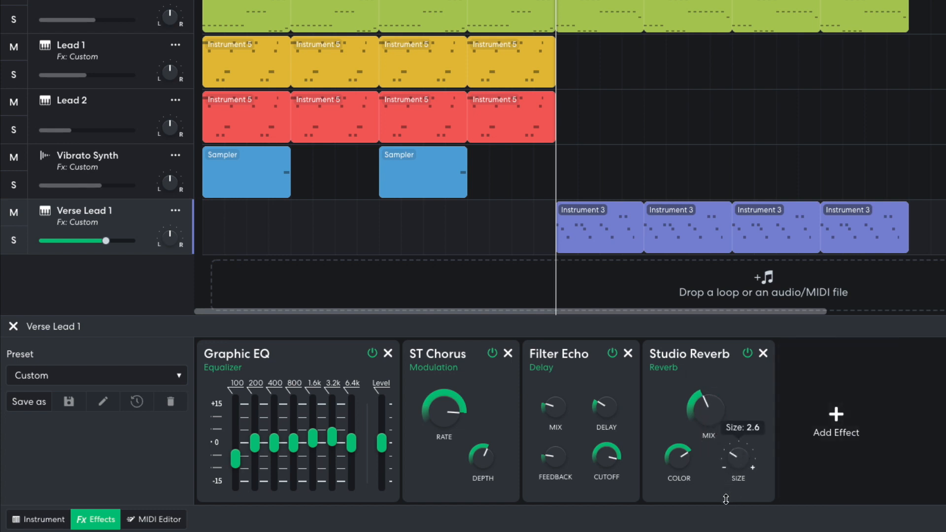
pyautogui.moveTo(302, 320)
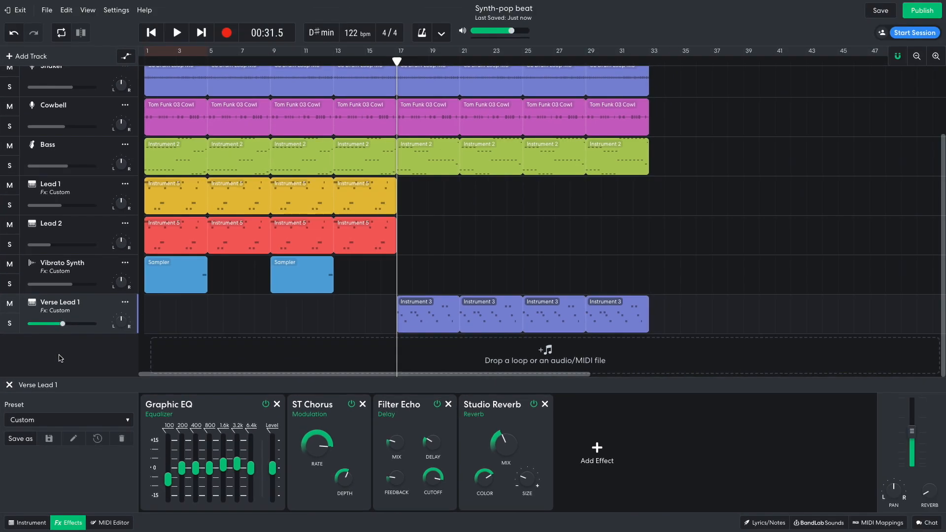
pyautogui.click(177, 33)
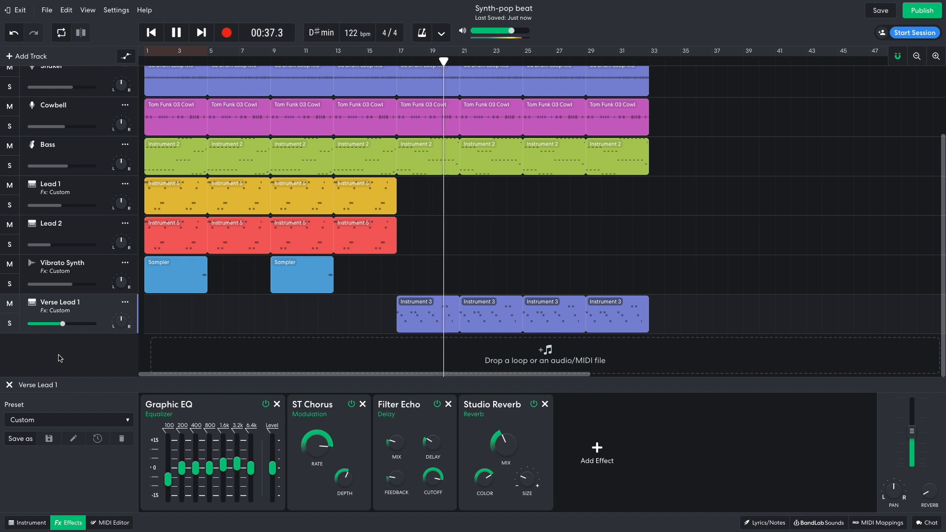
pyautogui.click(177, 33)
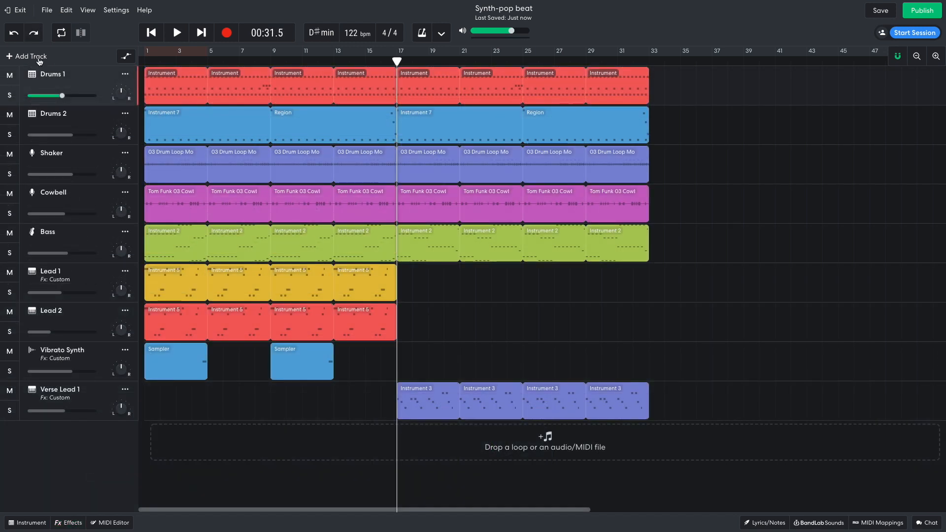
# Add a Verse Lead 2 instrument track using the Heavy Lead synth sound
pyautogui.click(29, 56)
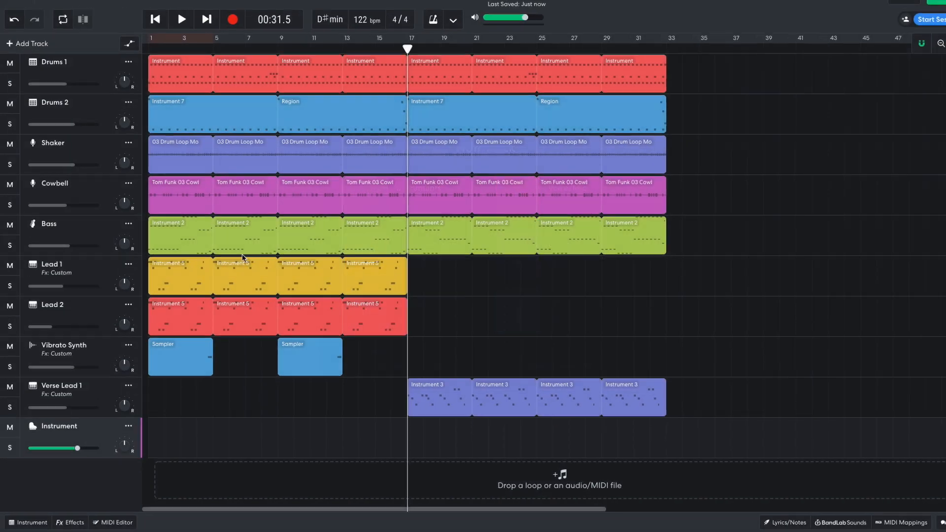
pyautogui.click(28, 522)
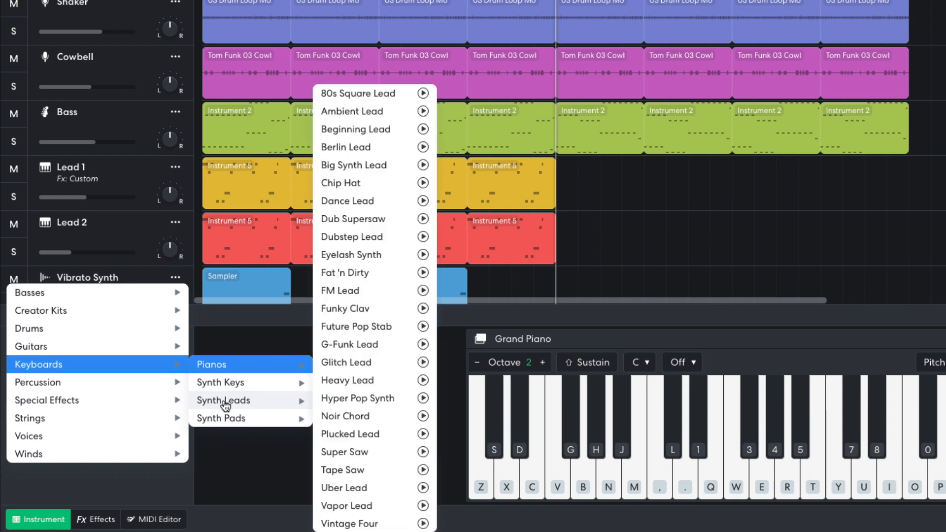
pyautogui.moveTo(378, 309)
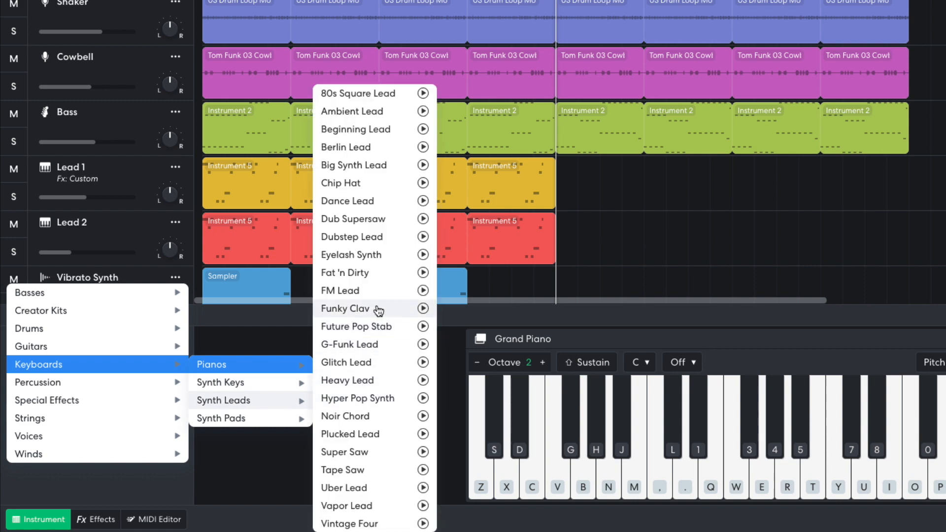
pyautogui.click(345, 308)
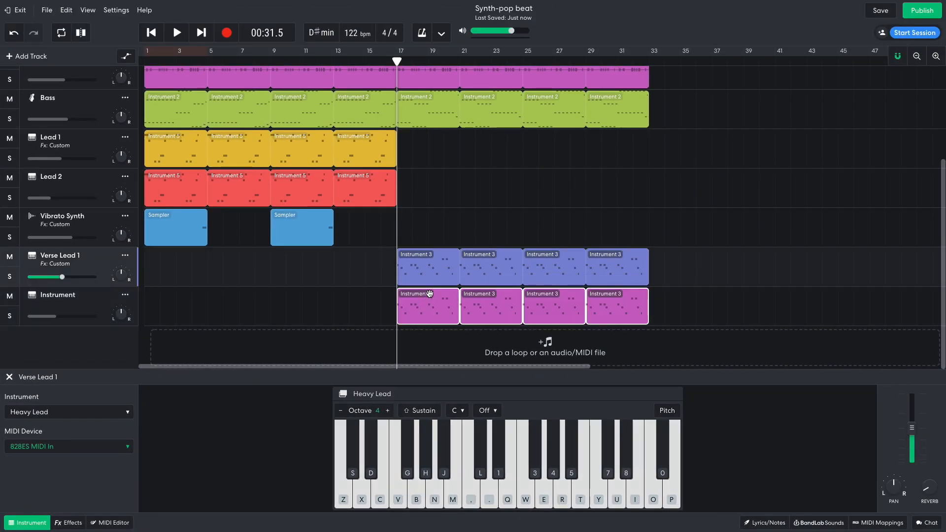
pyautogui.click(177, 32)
pyautogui.write('Verse Lead 2')
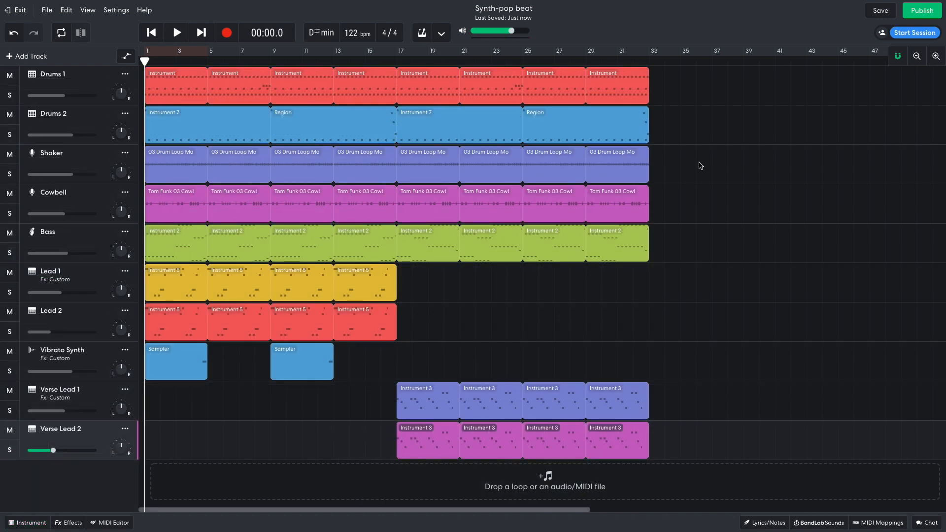
# Search the loop library for "riser" and place Sandstorm Riser on a new track at bar 13
pyautogui.click(818, 522)
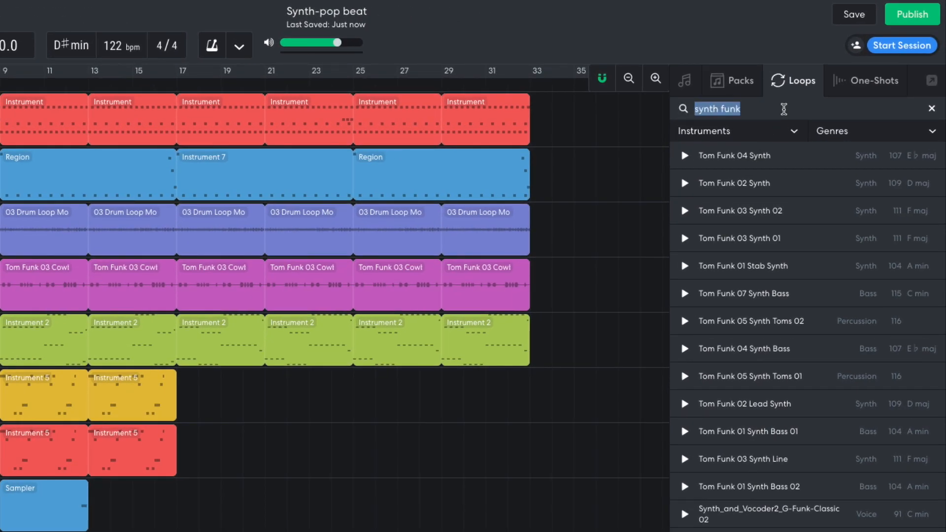
pyautogui.write('riser')
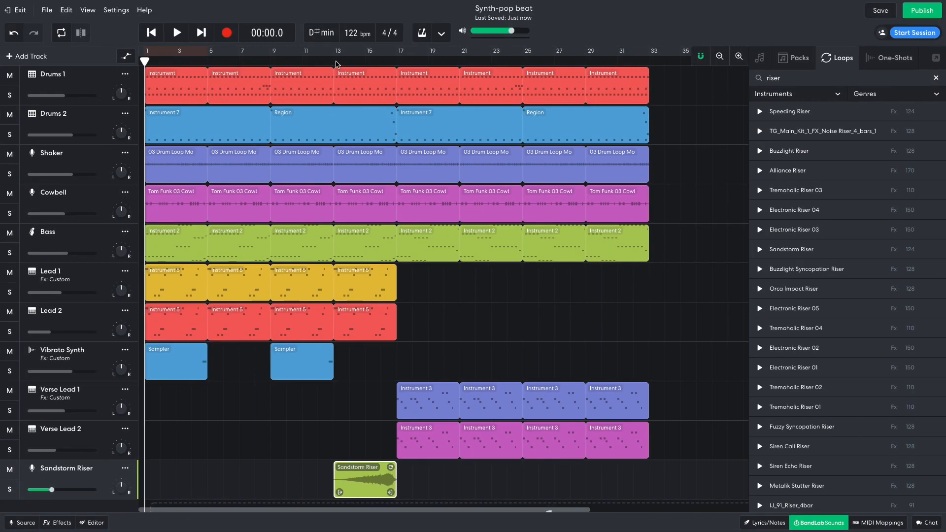
pyautogui.click(176, 32)
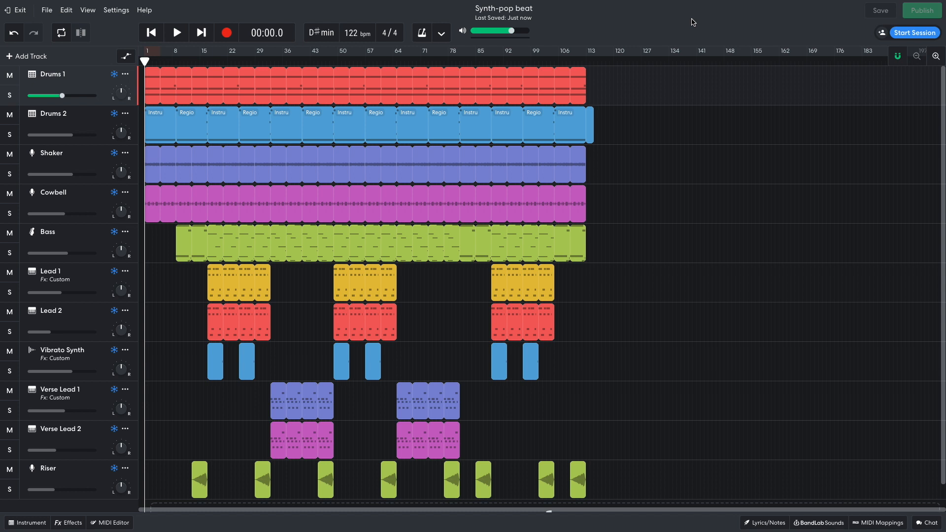
# Start playback of all tracks from 0:00
pyautogui.click(177, 32)
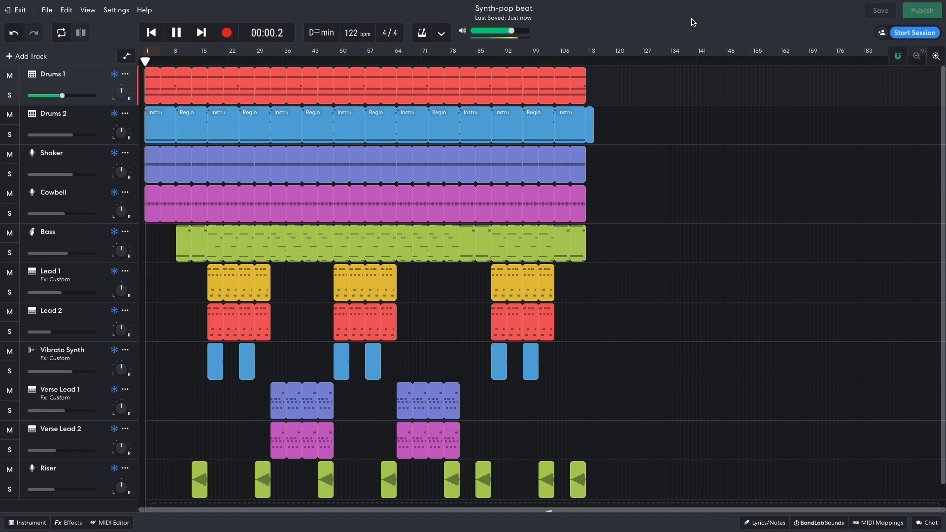